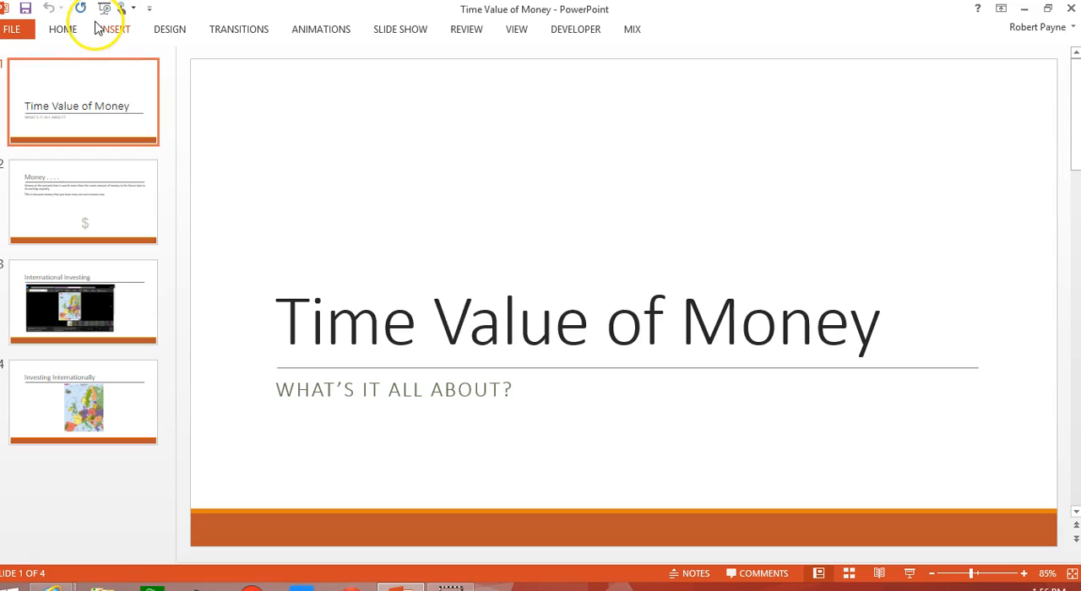
Insert a new slide after the title slide and title it 'TV of M video'
click(62, 29)
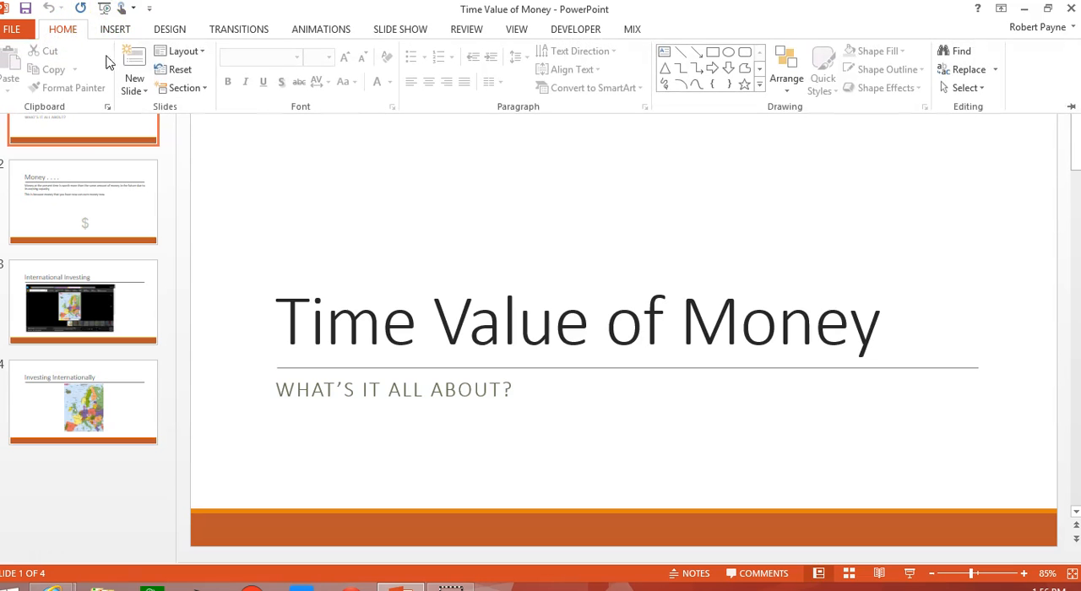
click(134, 63)
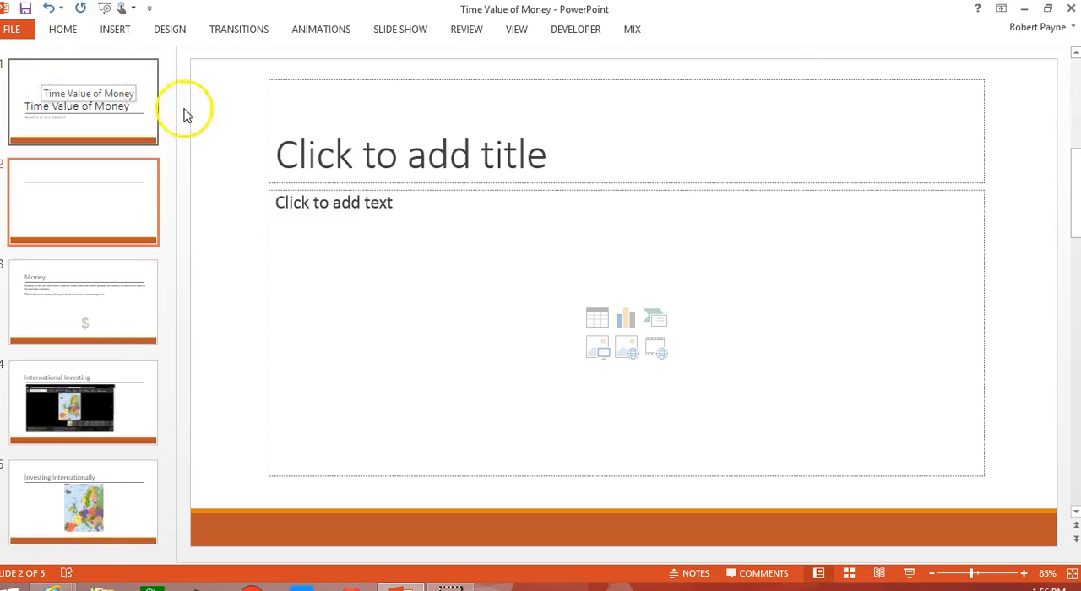
mouse_move(409, 154)
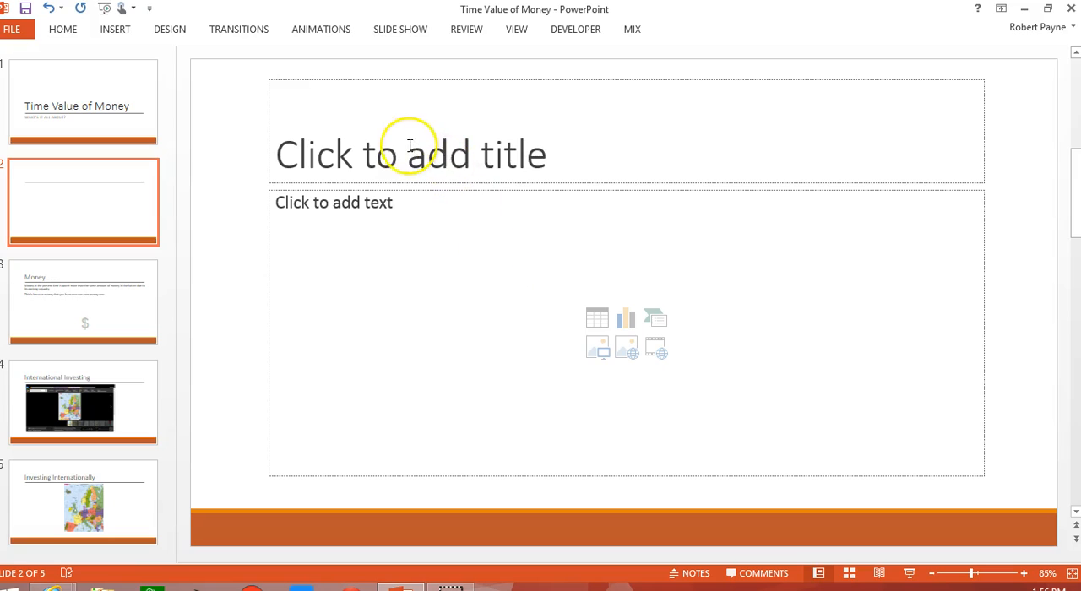
click(410, 154)
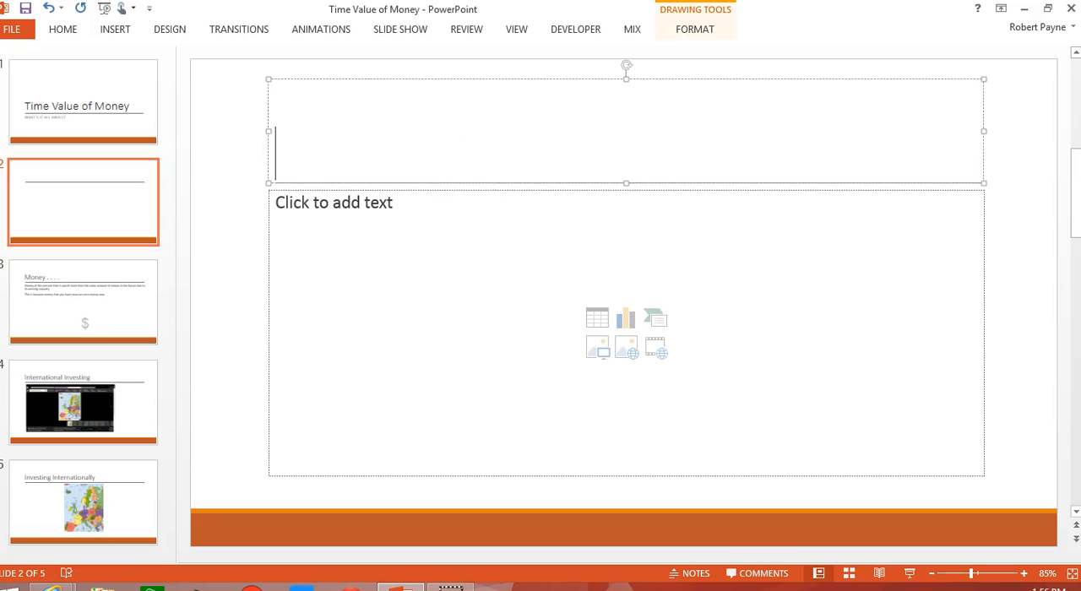
text(TV of)
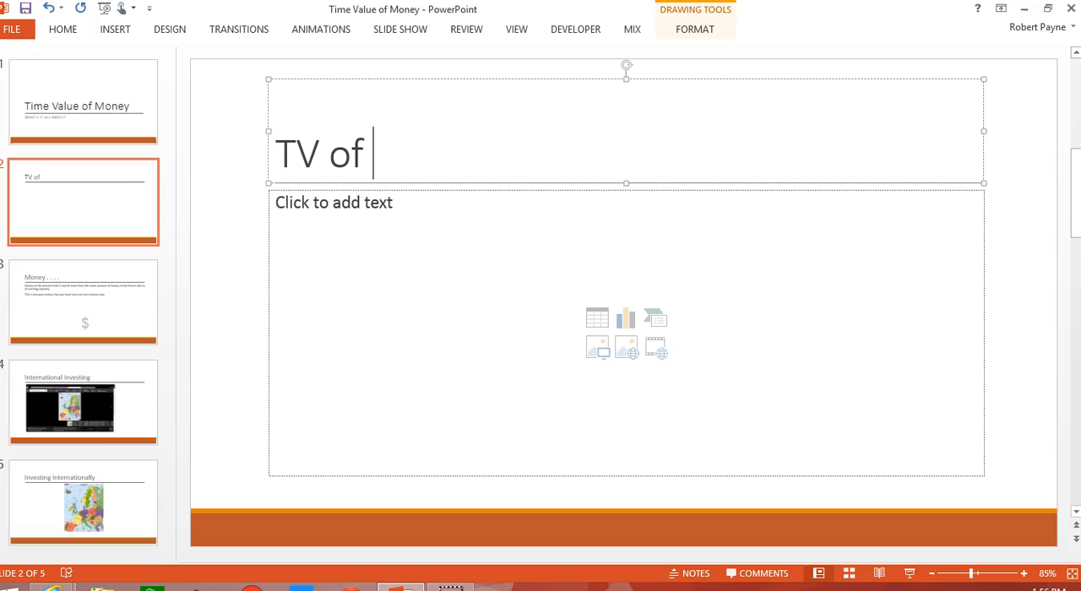
text(M vide)
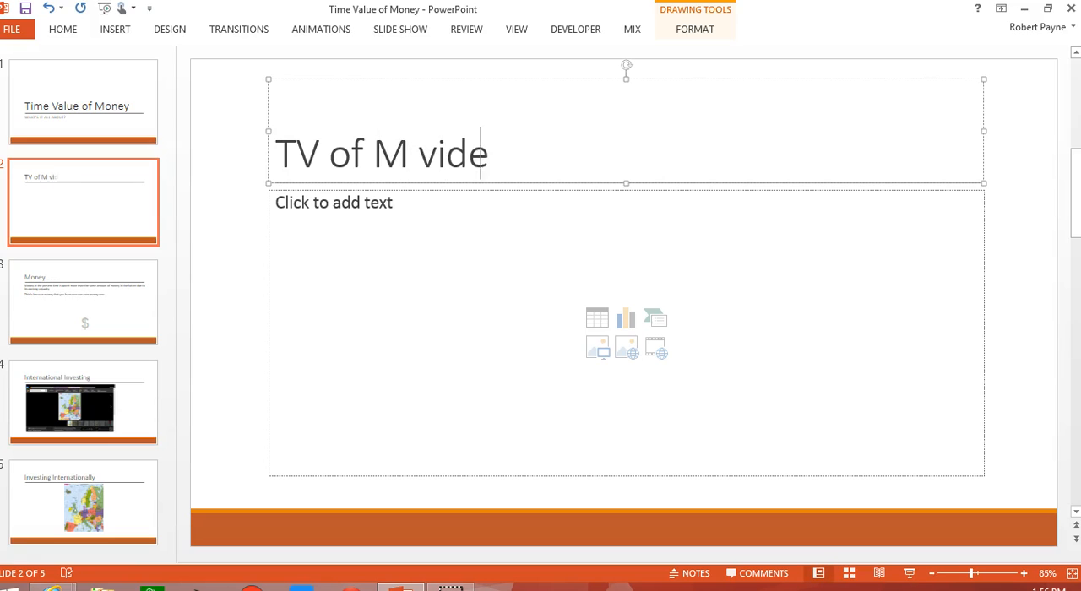
text(o)
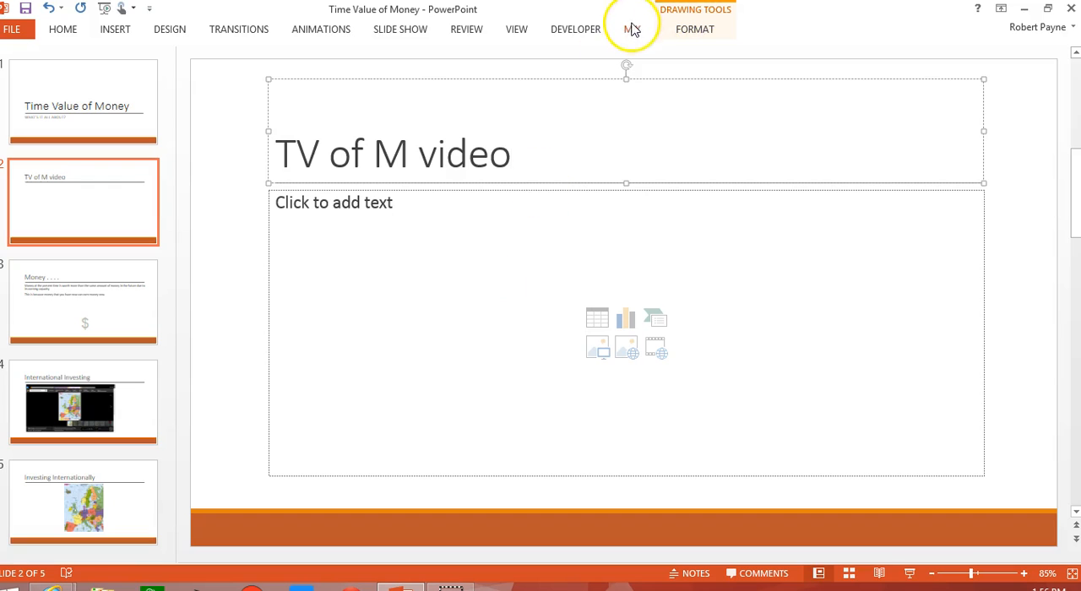
Open the Mix Lab Apps store and scroll down to the Videos and Apps listings
click(632, 29)
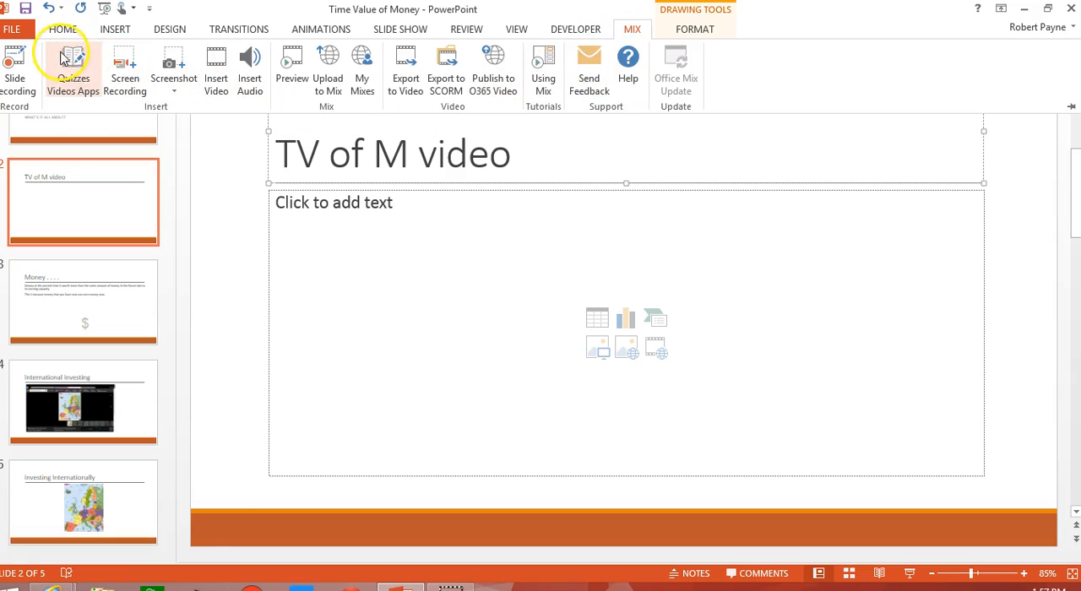
click(72, 63)
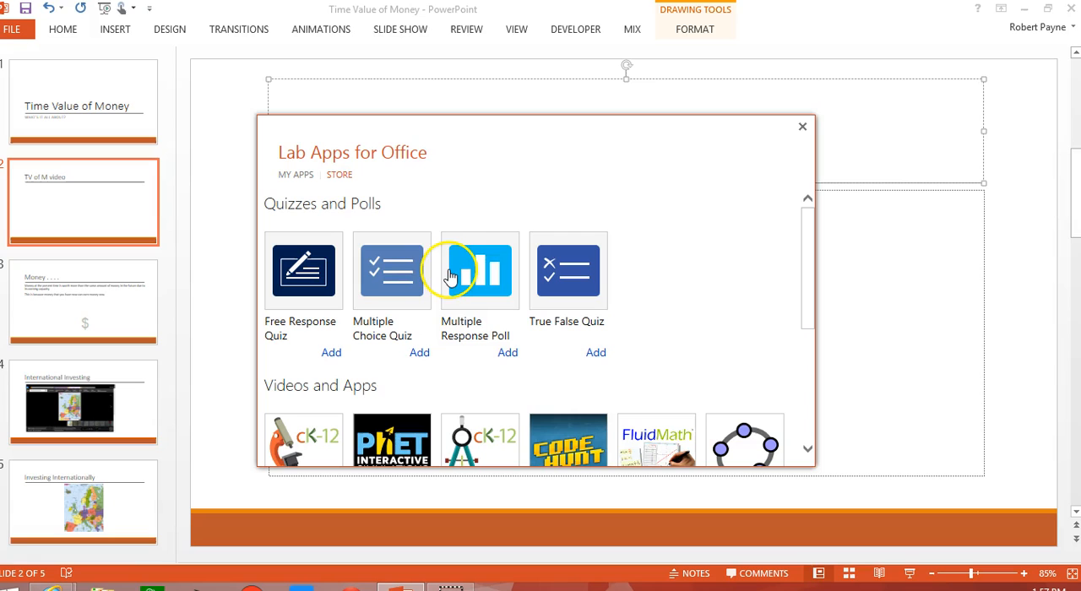
mouse_move(302, 271)
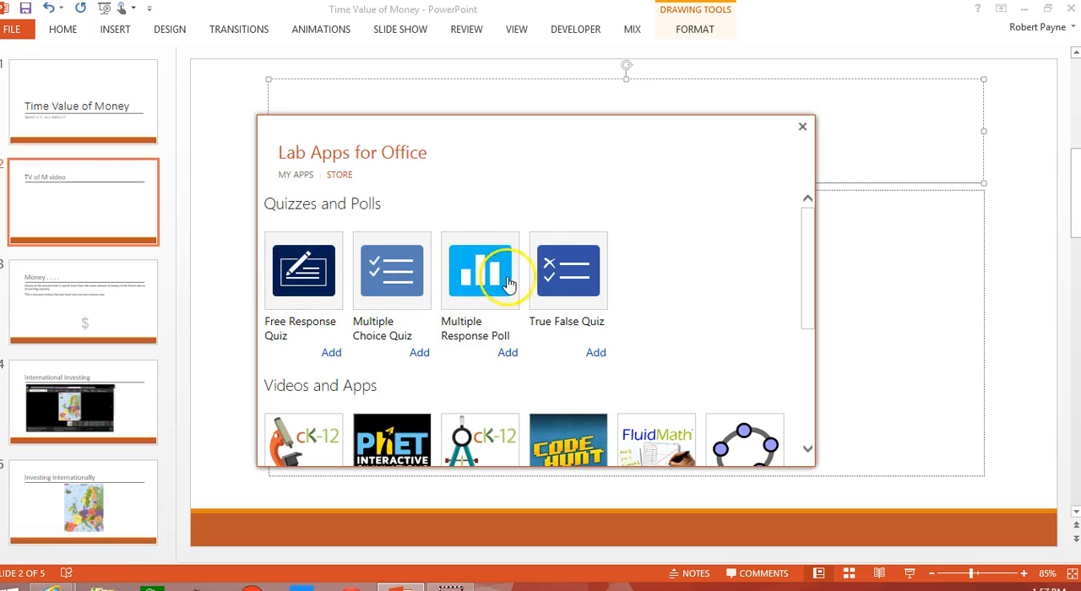
mouse_move(303, 270)
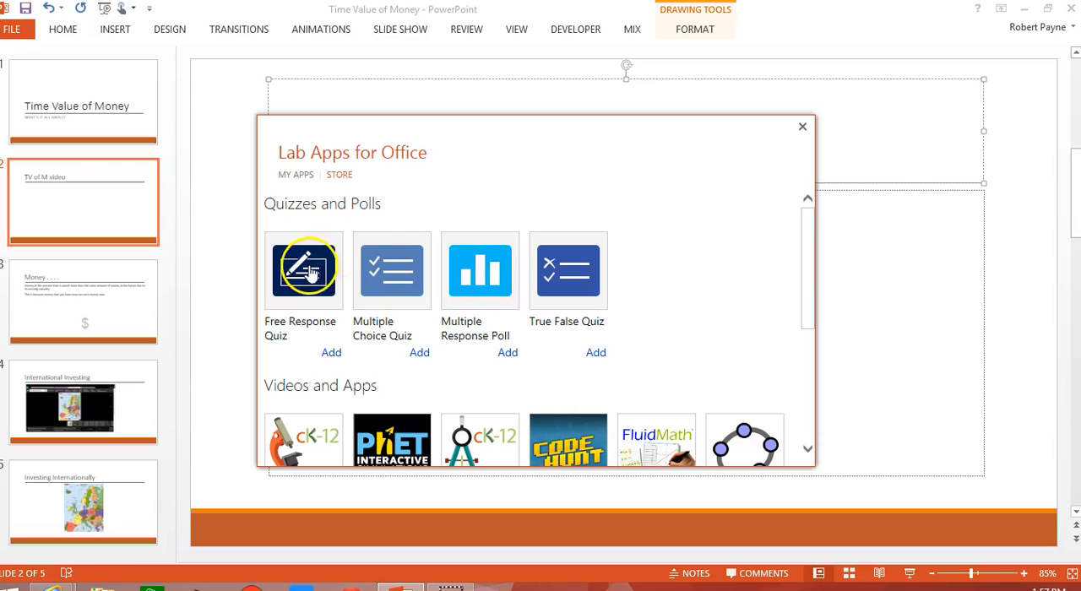
scroll(down, 3)
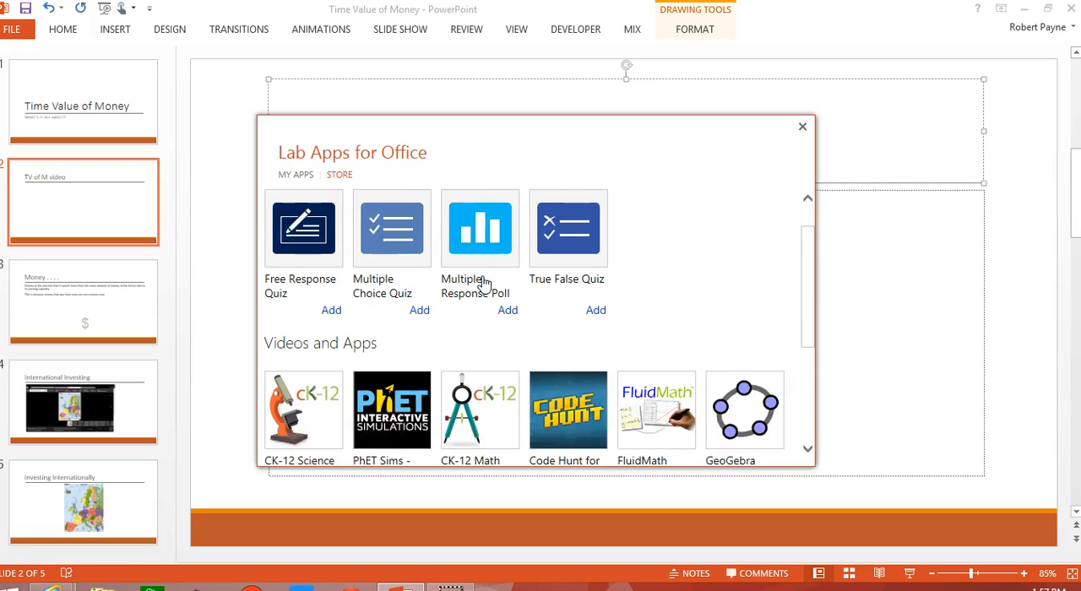
scroll(down, 3)
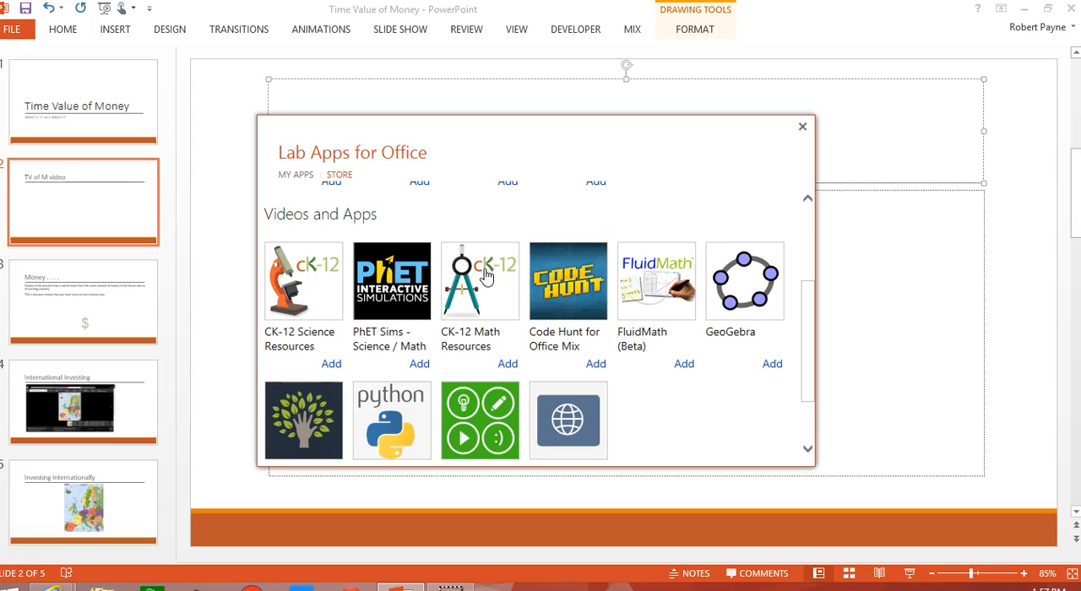
mouse_move(296, 277)
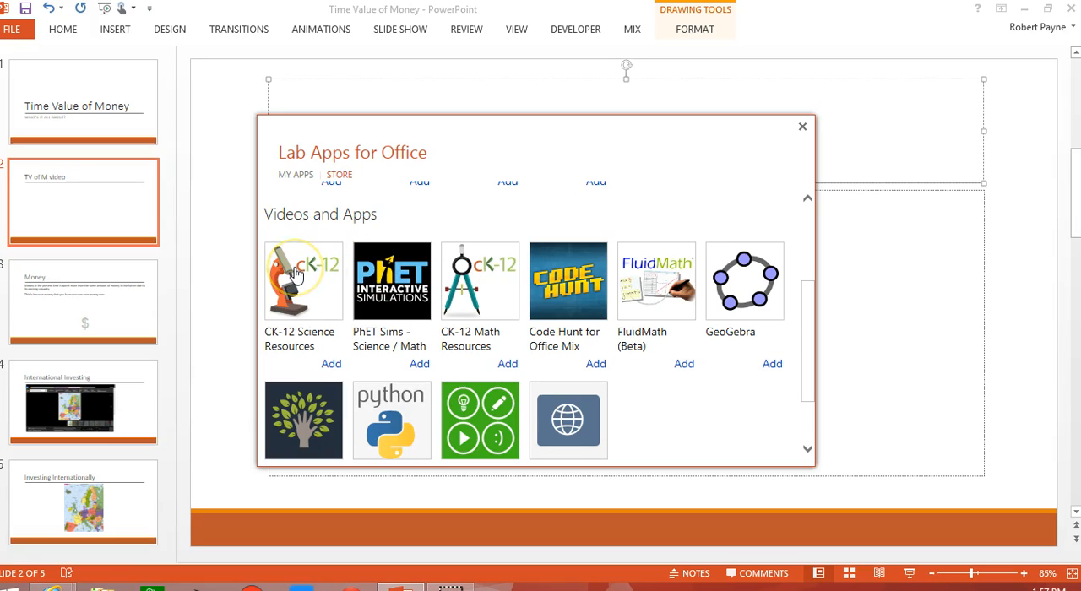
mouse_move(568, 287)
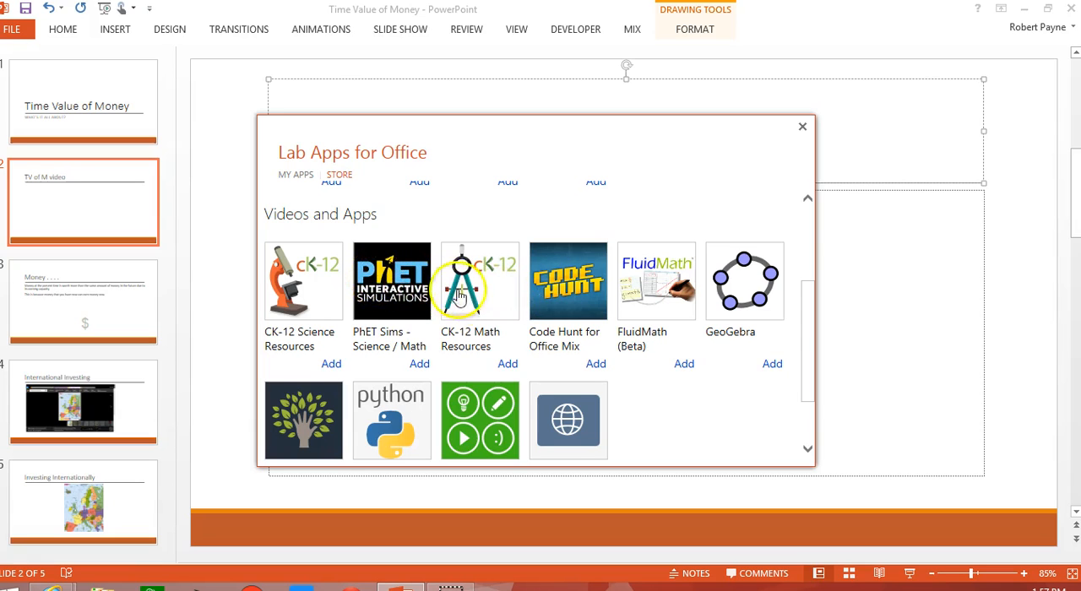
mouse_move(568, 291)
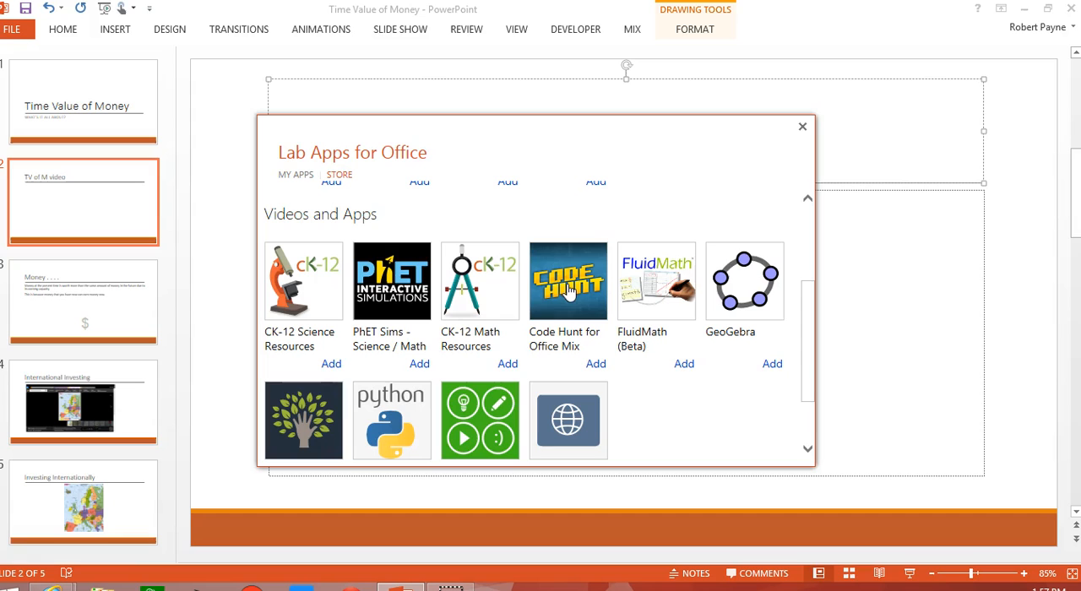
mouse_move(591, 317)
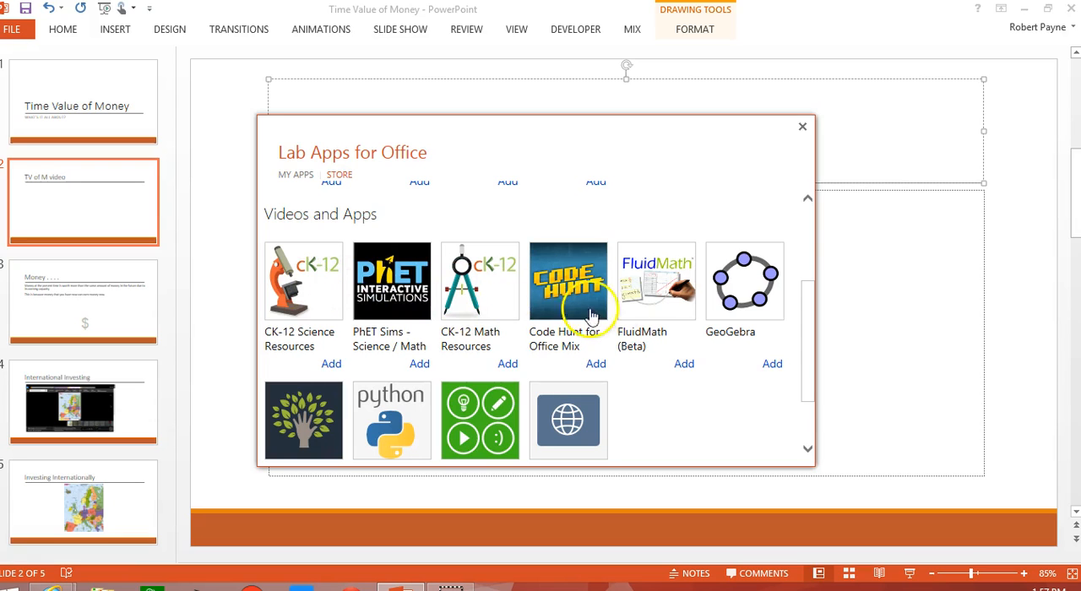
scroll(down, 3)
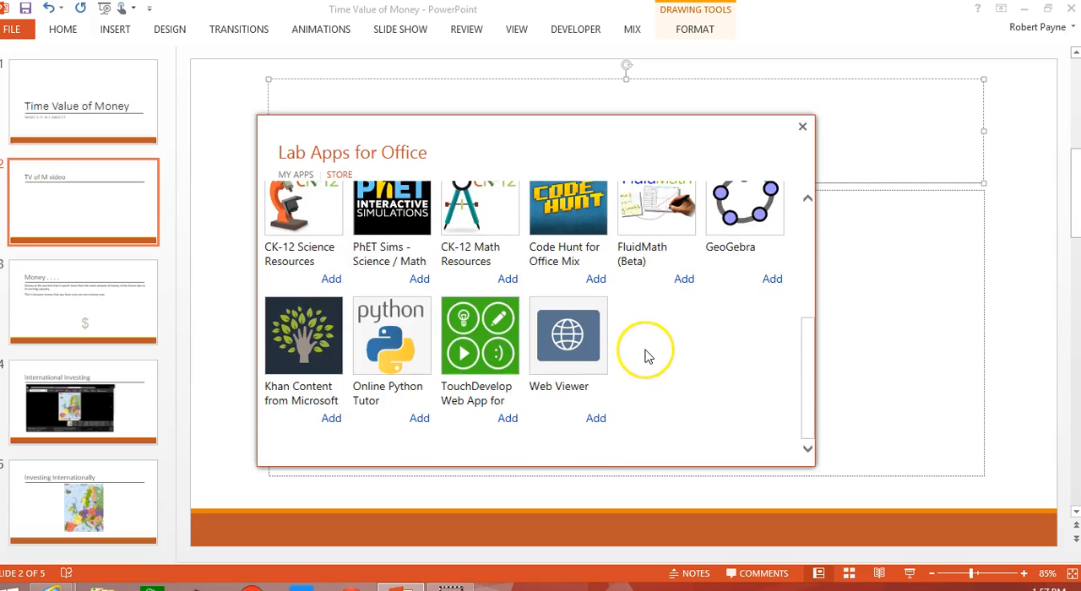
mouse_move(303, 336)
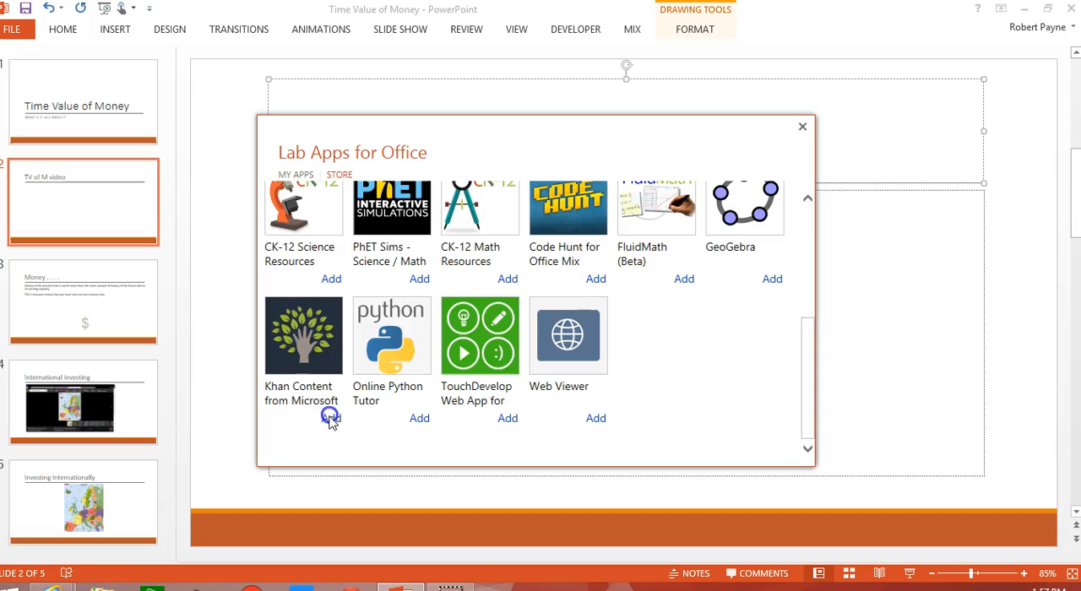
Add and trust the Khan Content from Microsoft app on slide 2
click(331, 418)
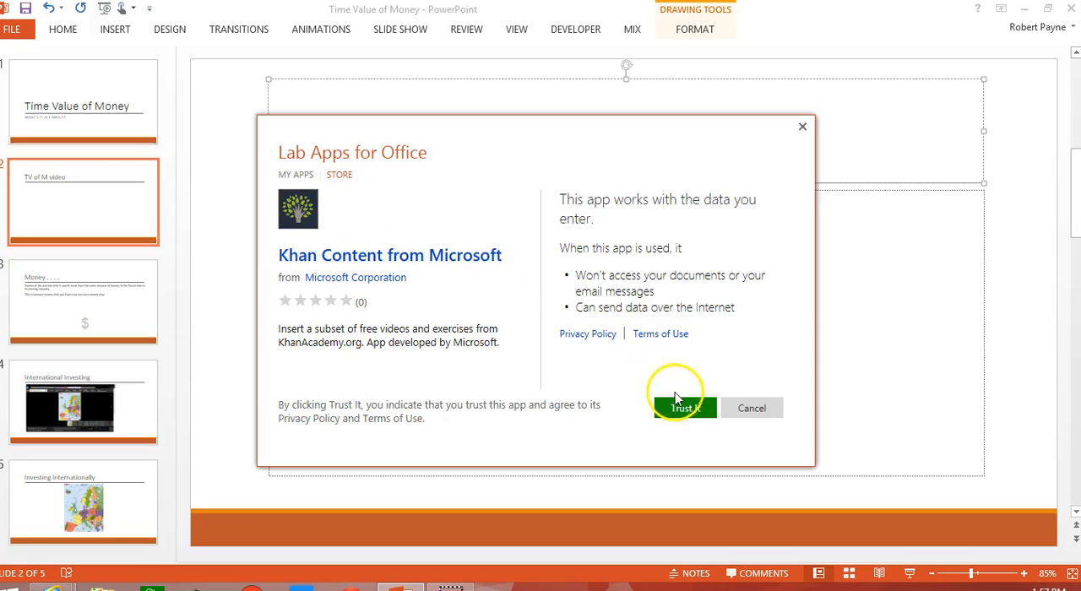
click(684, 408)
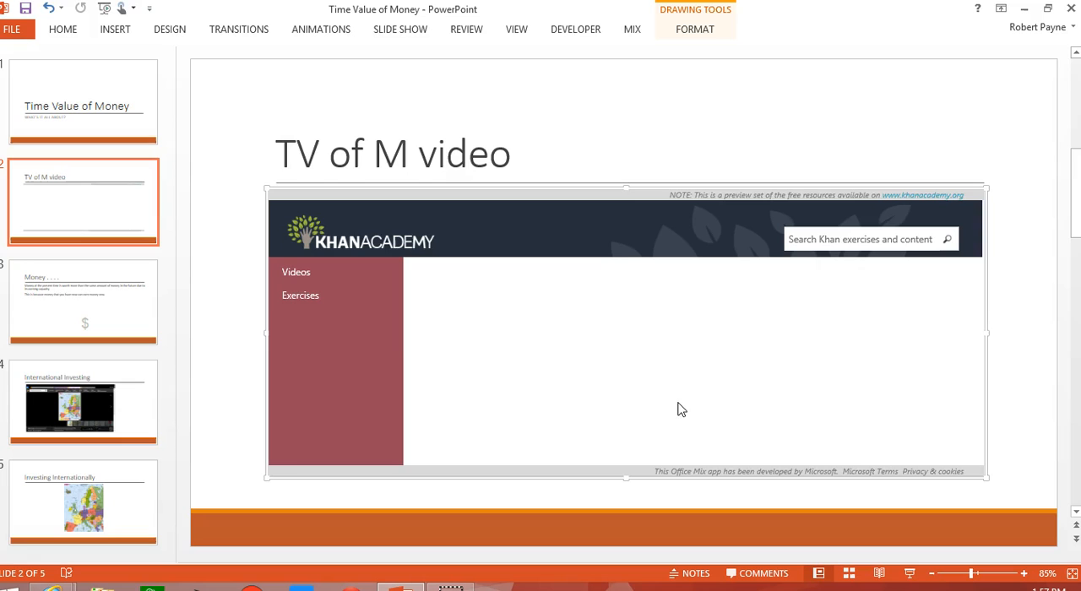
Load the Khan Academy app's Math and Science catalogue and select its search box
click(297, 271)
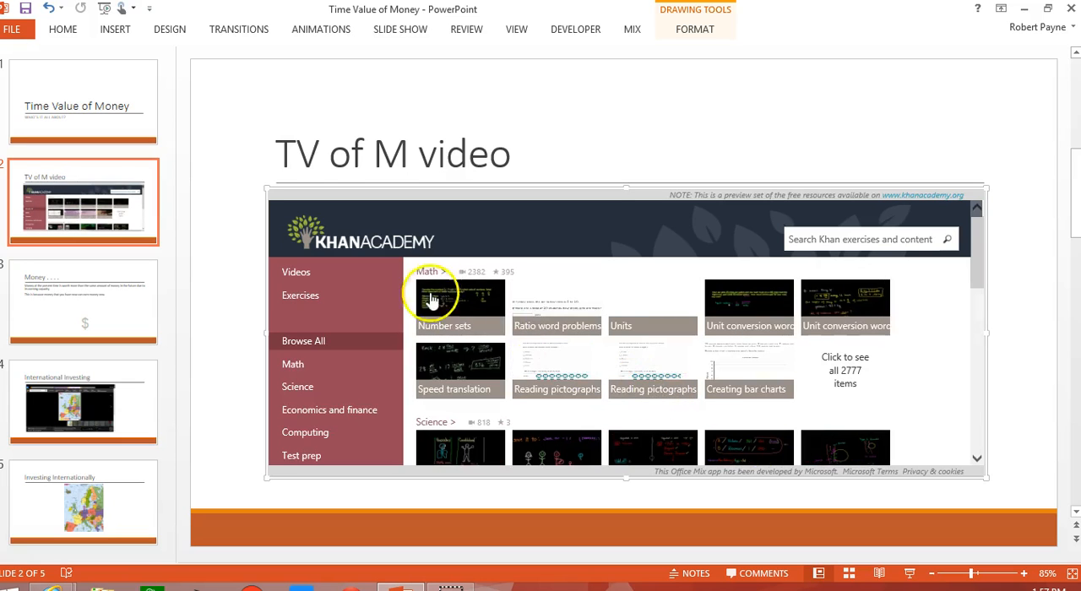
mouse_move(988, 494)
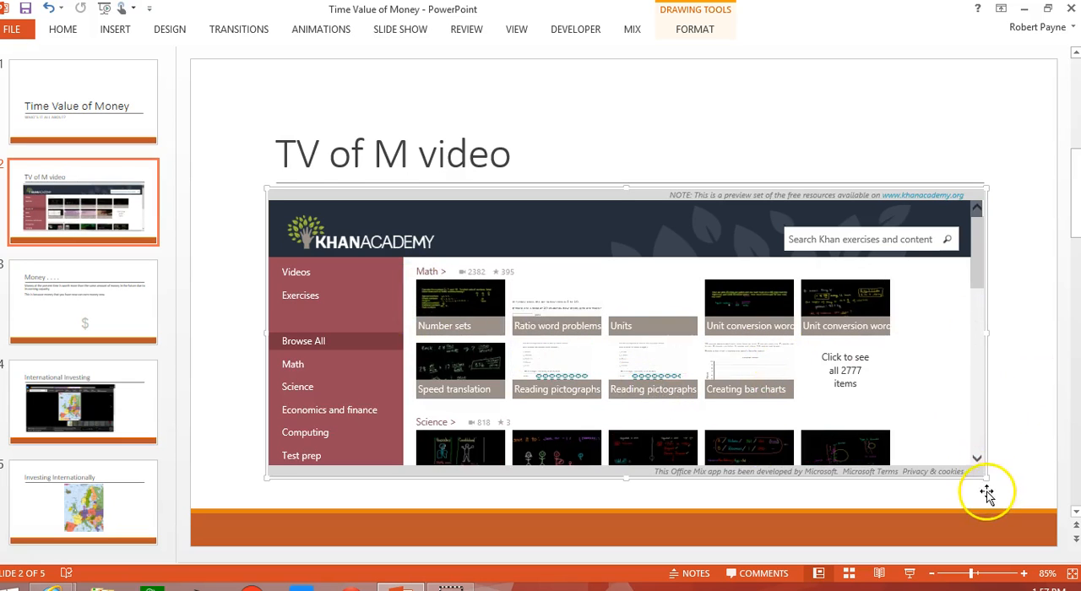
mouse_move(986, 187)
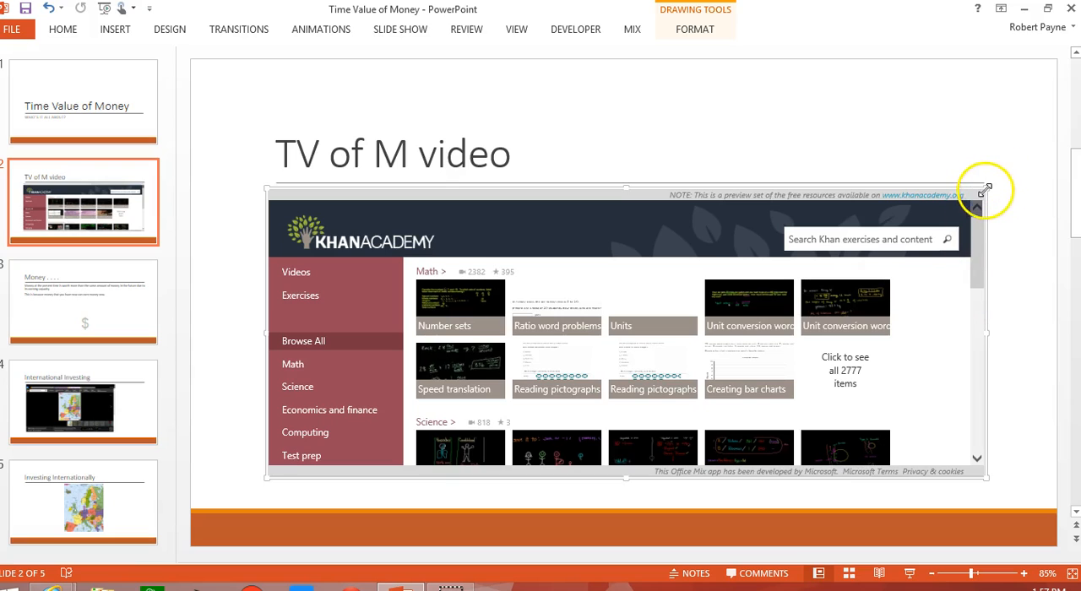
mouse_move(624, 293)
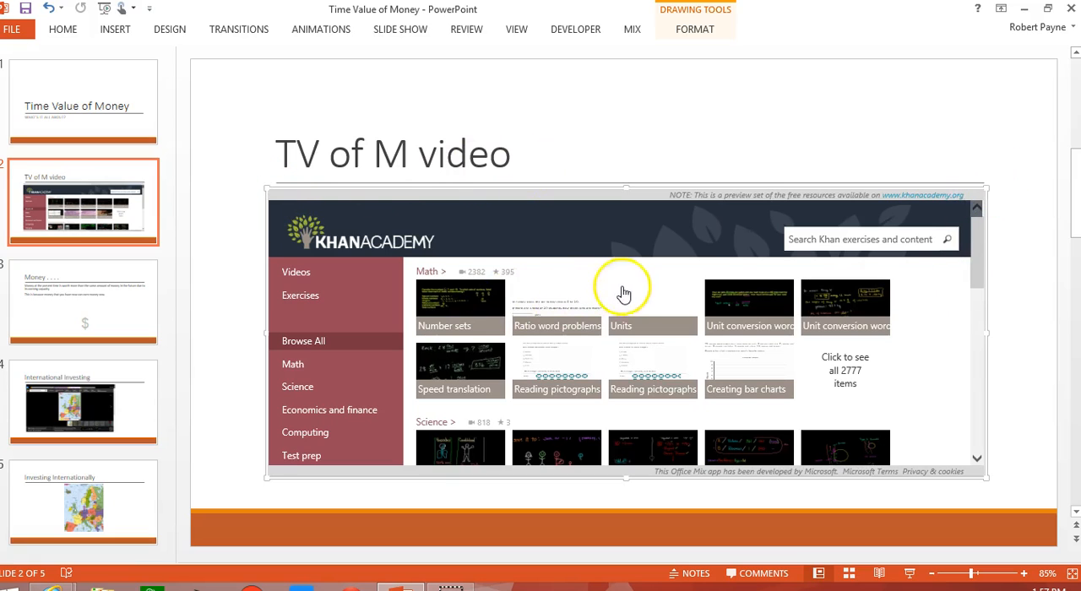
click(629, 287)
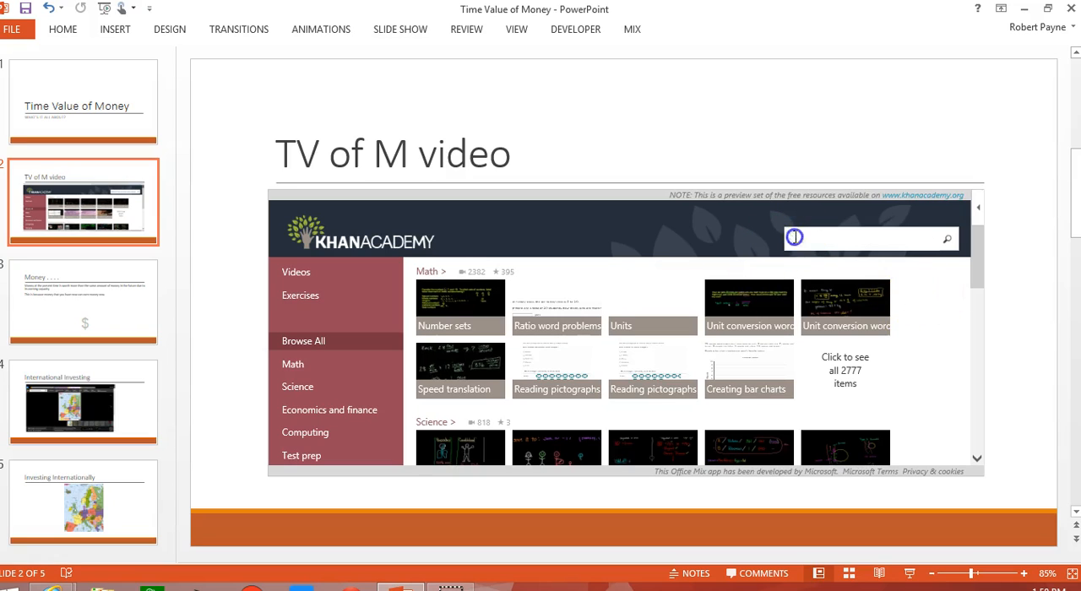
Search the Khan Academy app for 'Time Value of Money' and browse the finance results
text(Time)
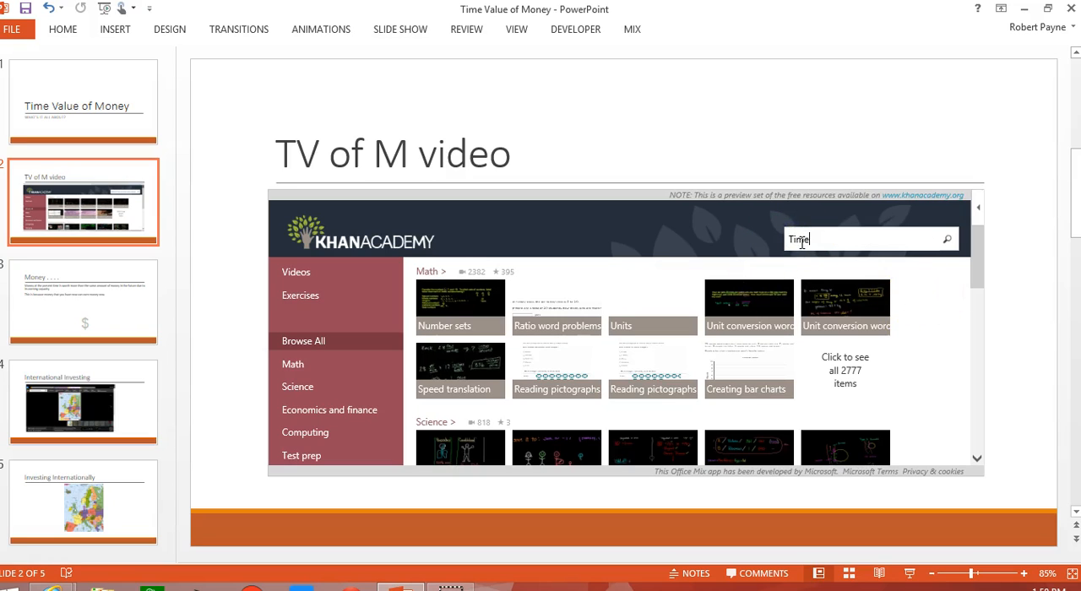
text(Value of)
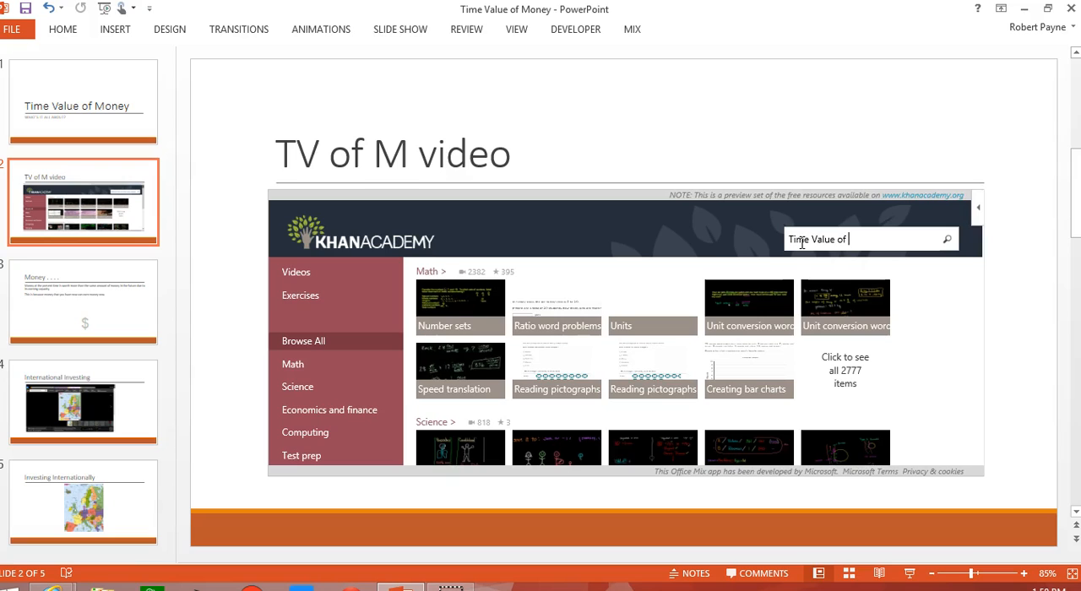
text(Money)
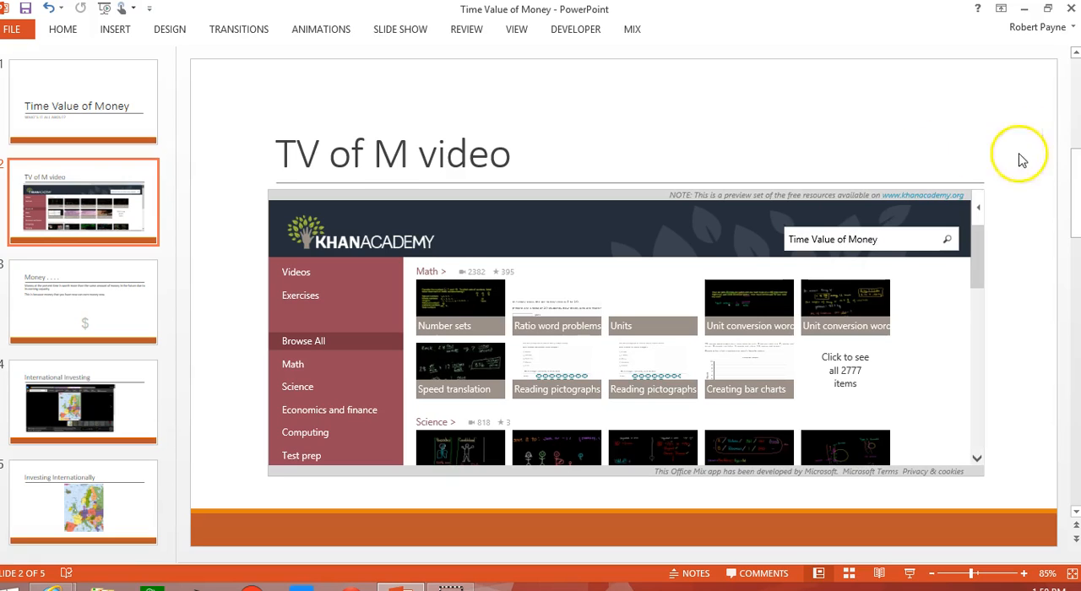
click(946, 239)
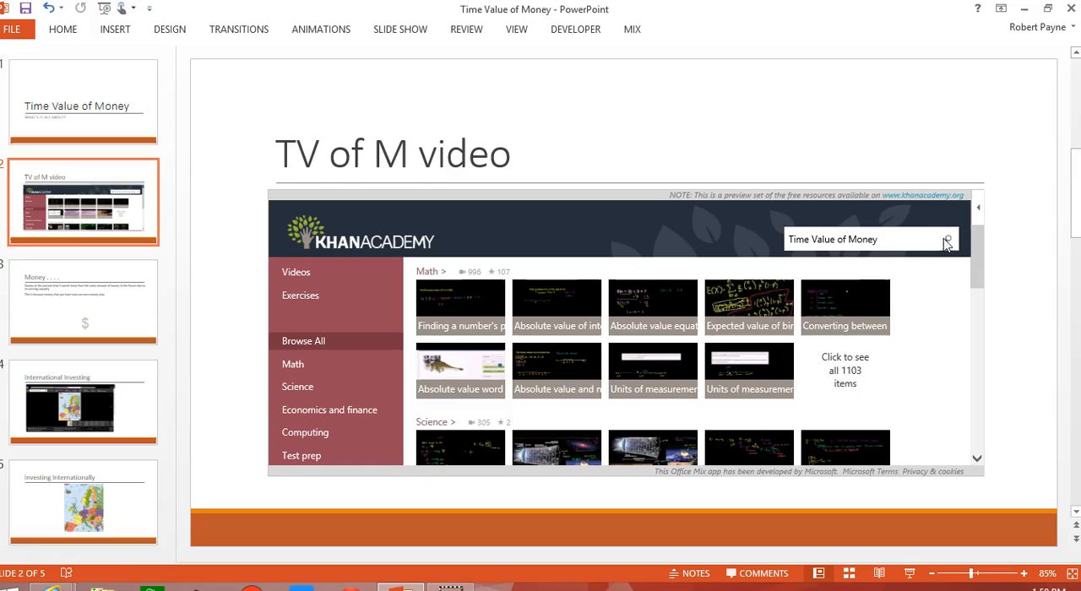
scroll(up, 3)
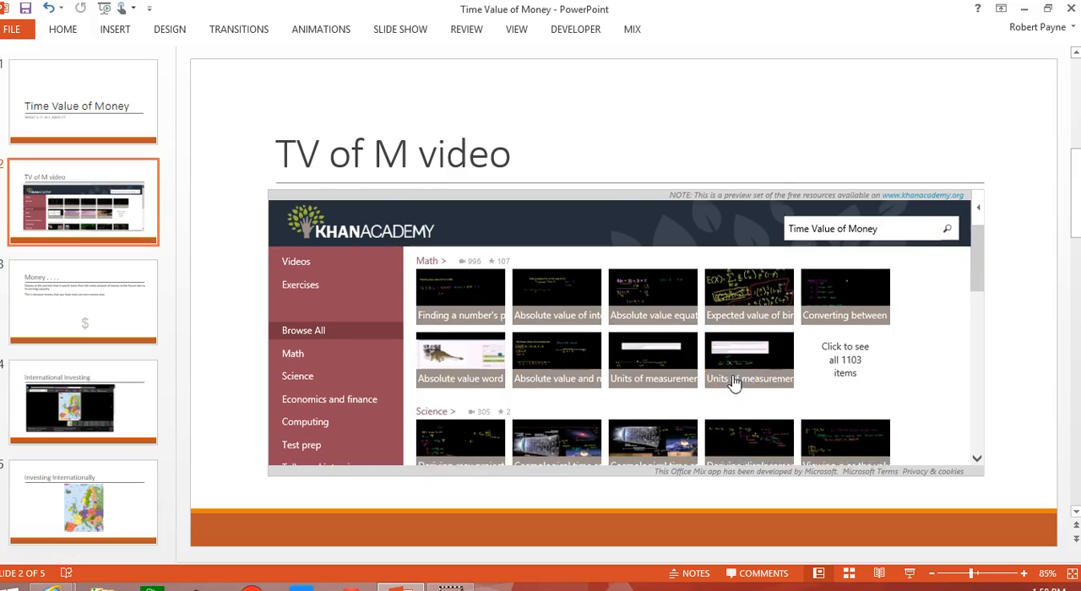
scroll(down, 3)
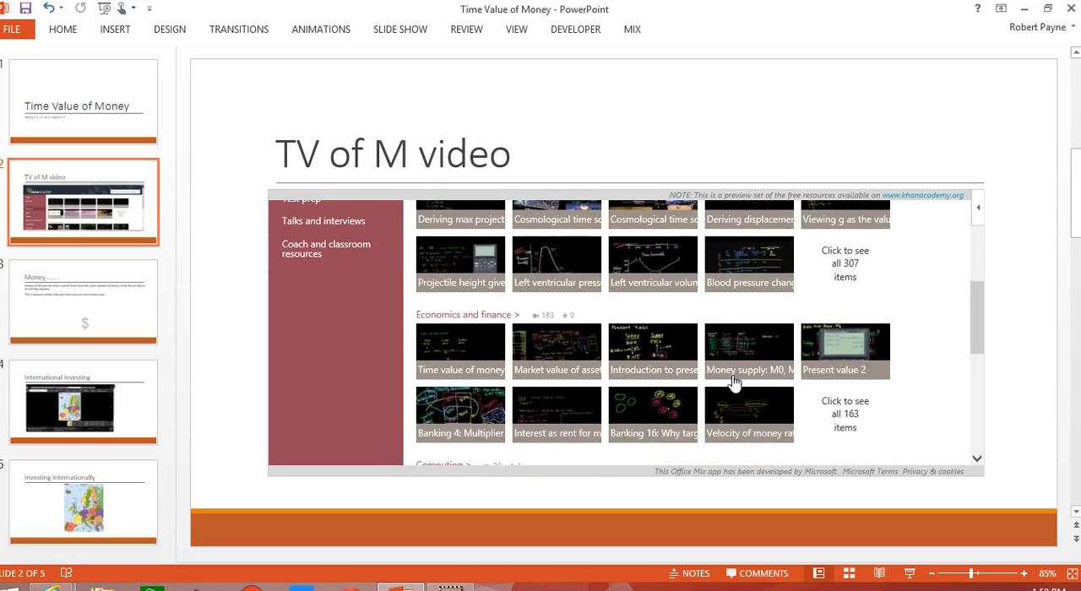
scroll(down, 3)
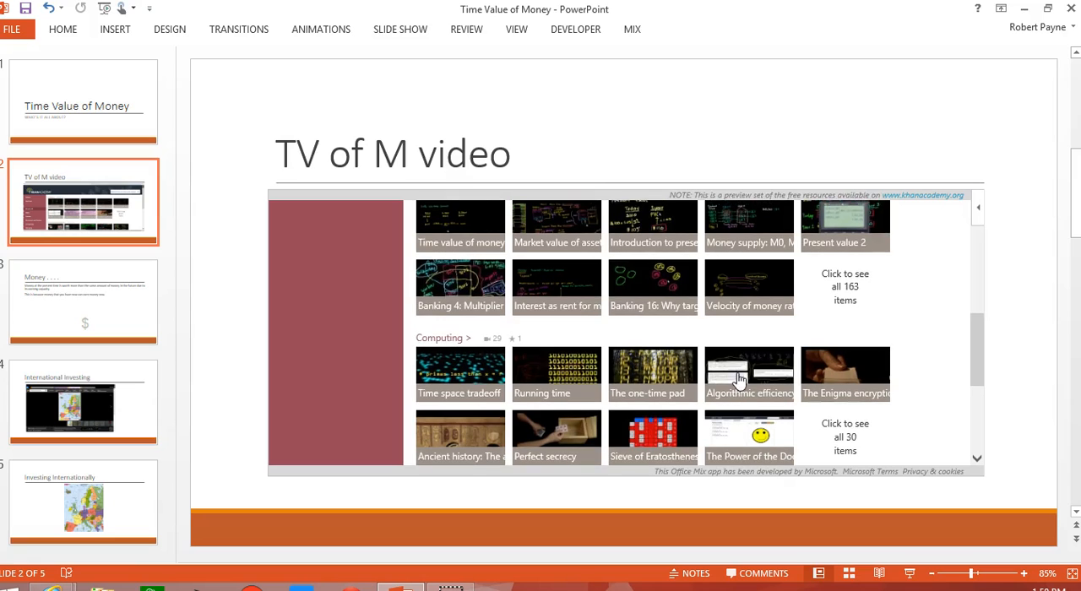
scroll(up, 3)
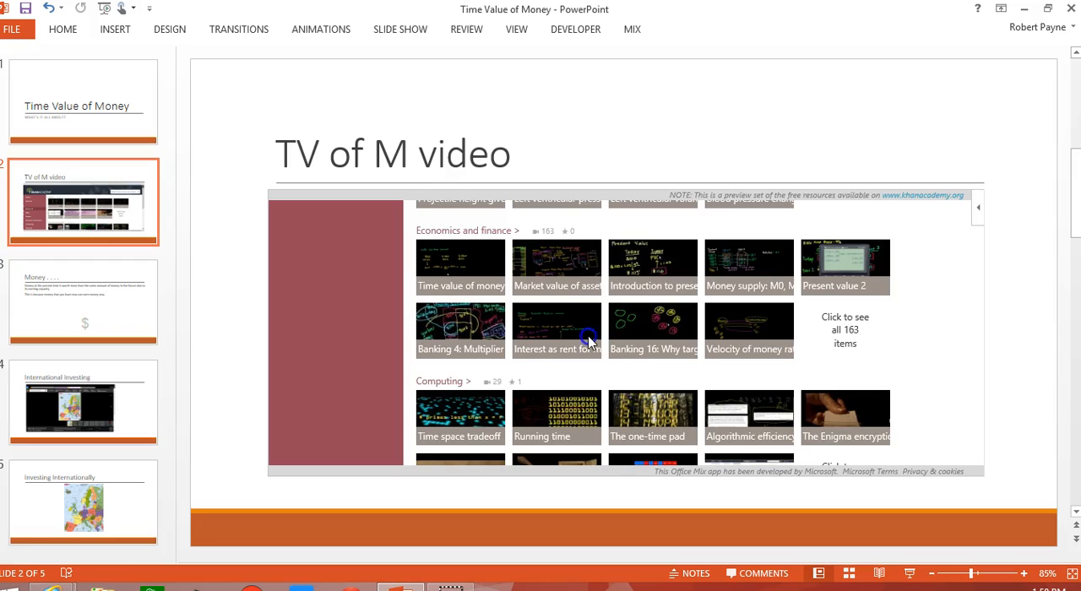
mouse_move(604, 304)
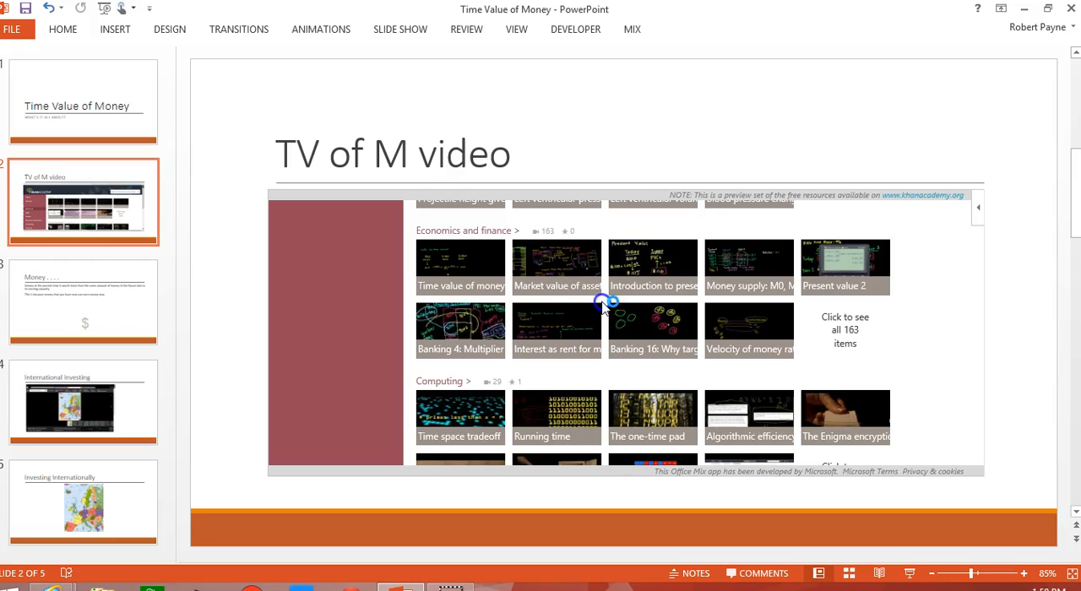
mouse_move(302, 447)
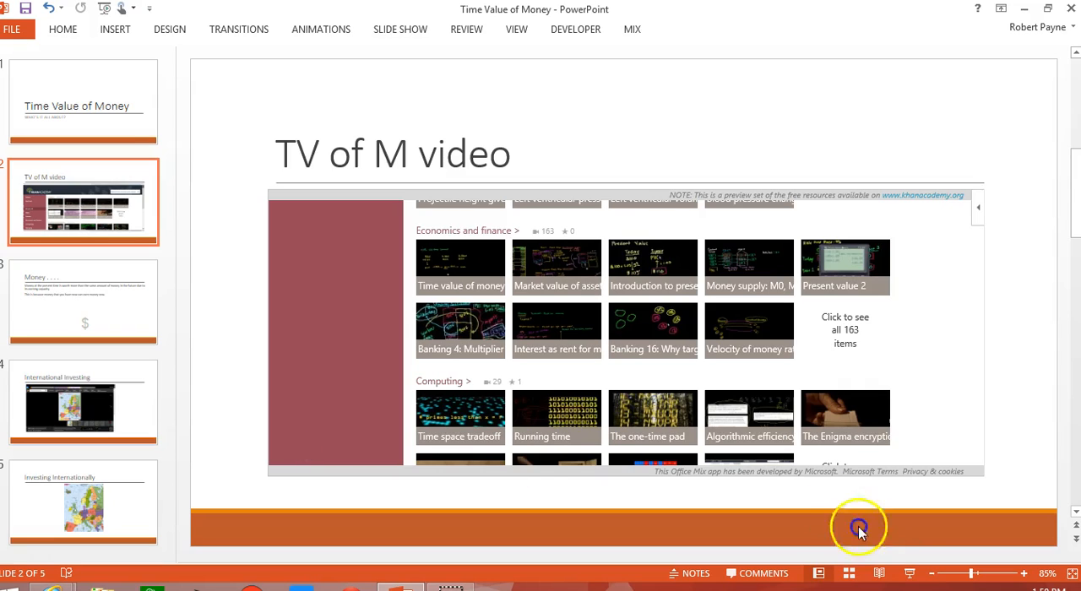
mouse_move(857, 436)
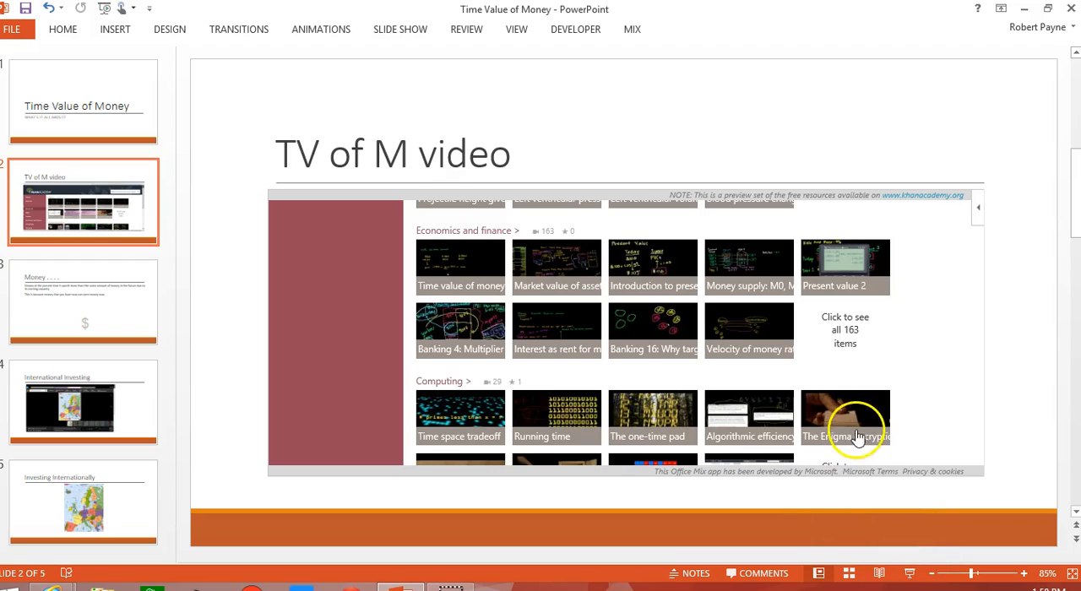
mouse_move(832, 414)
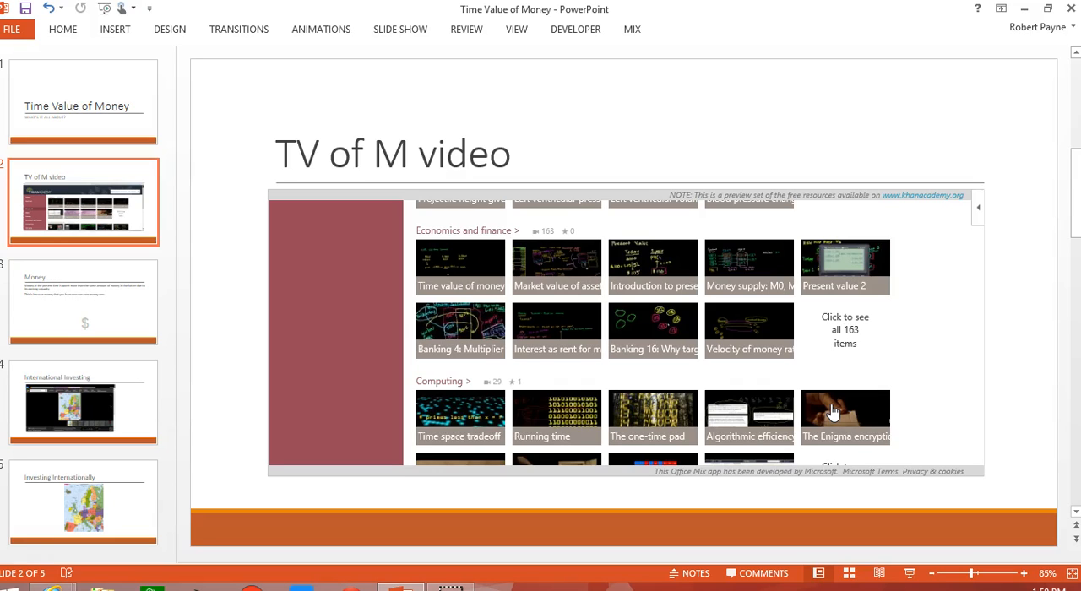
mouse_move(110, 31)
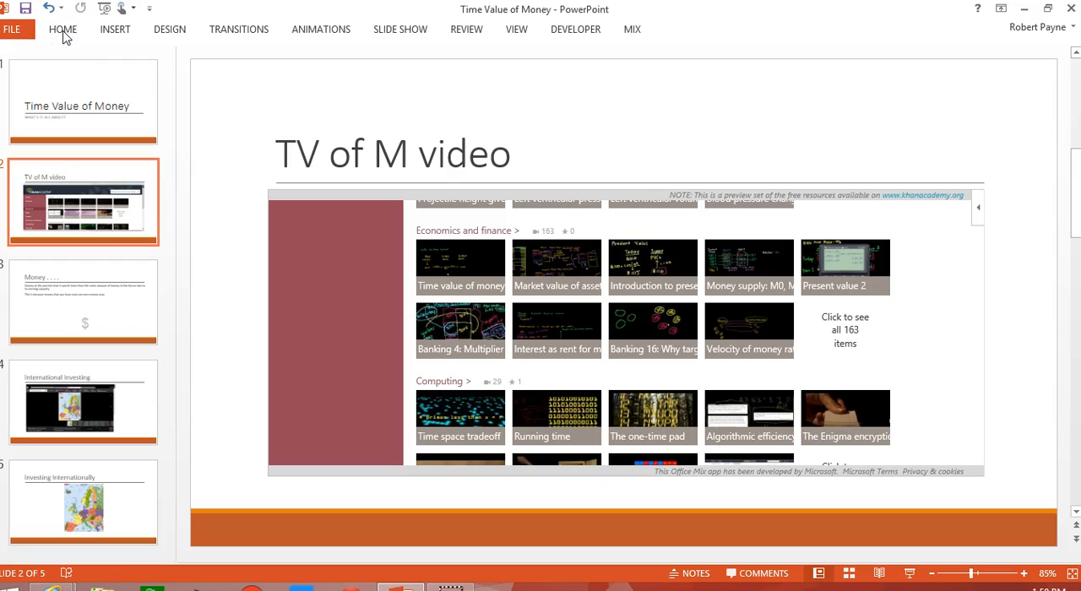
mouse_move(114, 52)
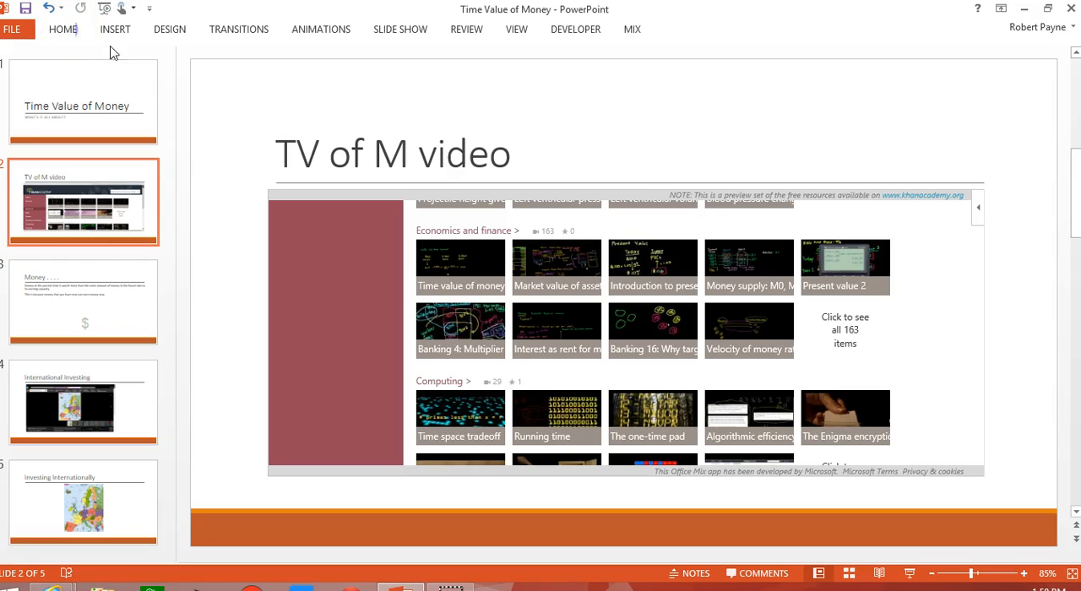
mouse_move(179, 128)
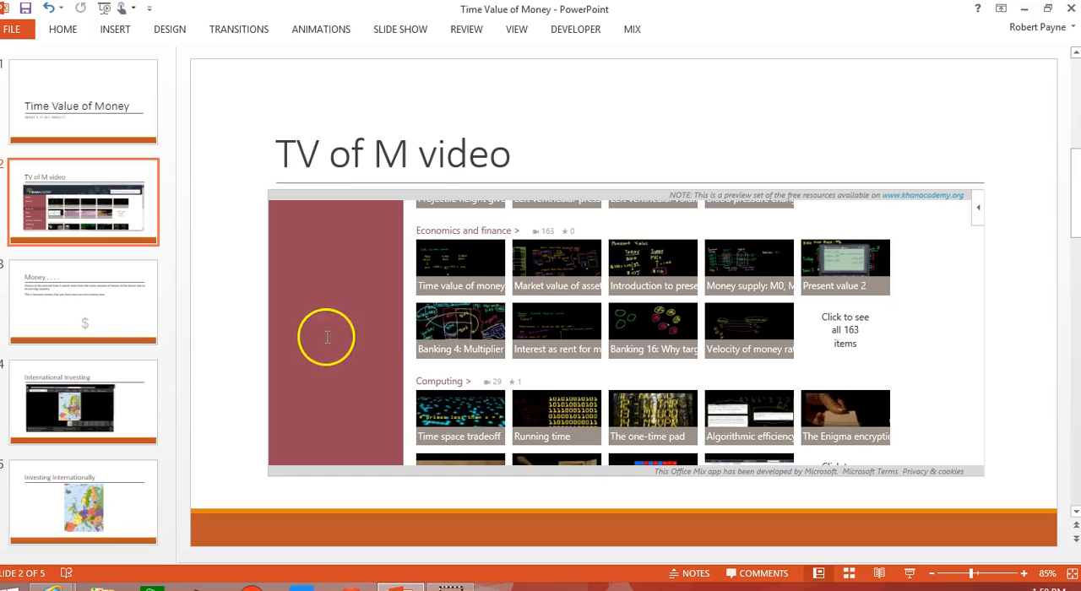
mouse_move(137, 380)
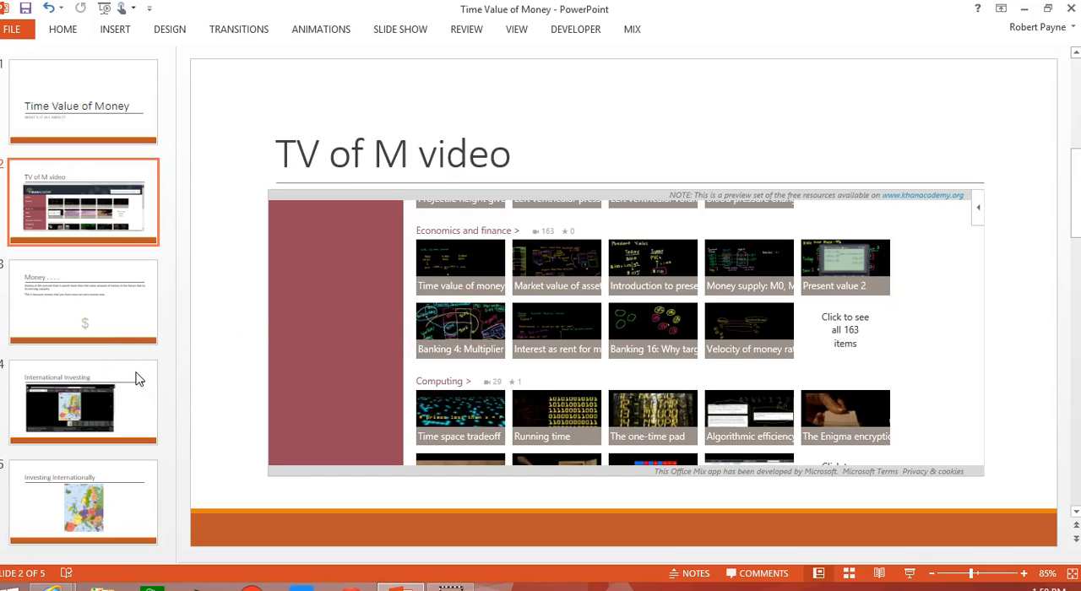
mouse_move(633, 30)
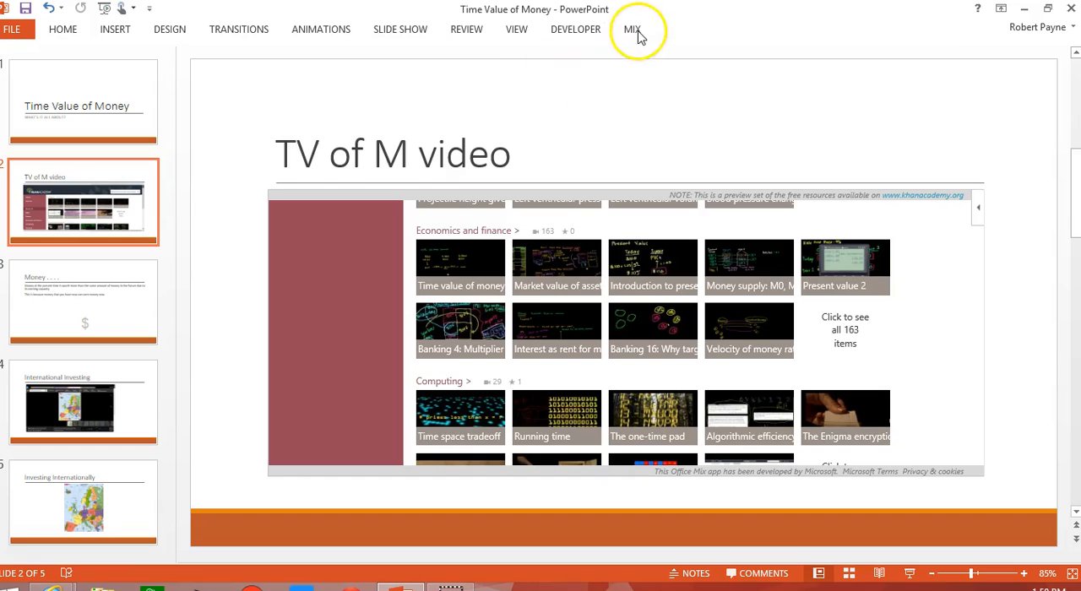
mouse_move(235, 70)
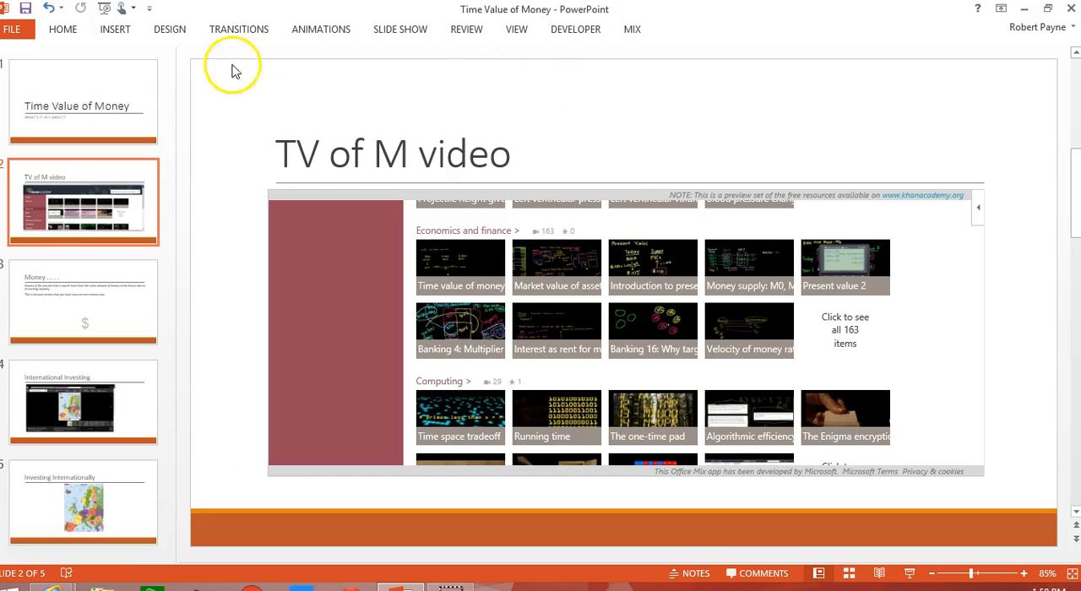
mouse_move(71, 64)
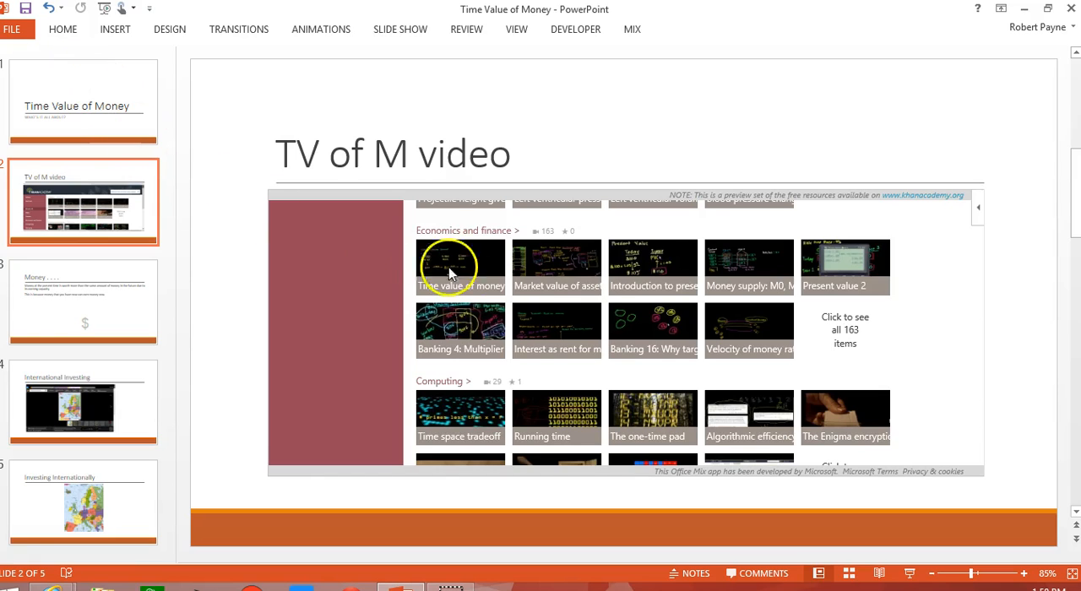
mouse_move(806, 268)
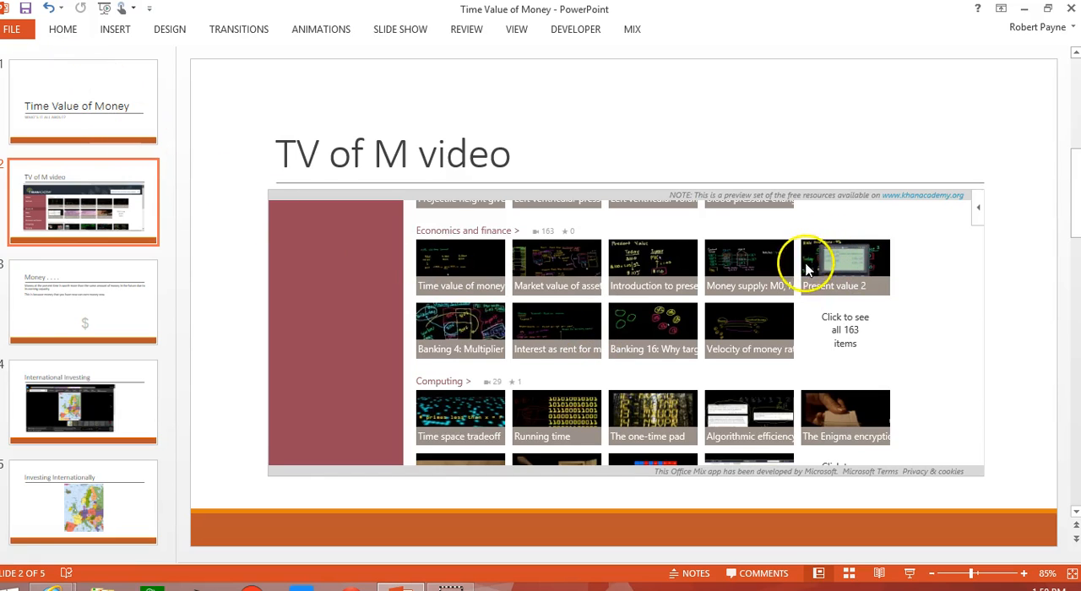
mouse_move(640, 386)
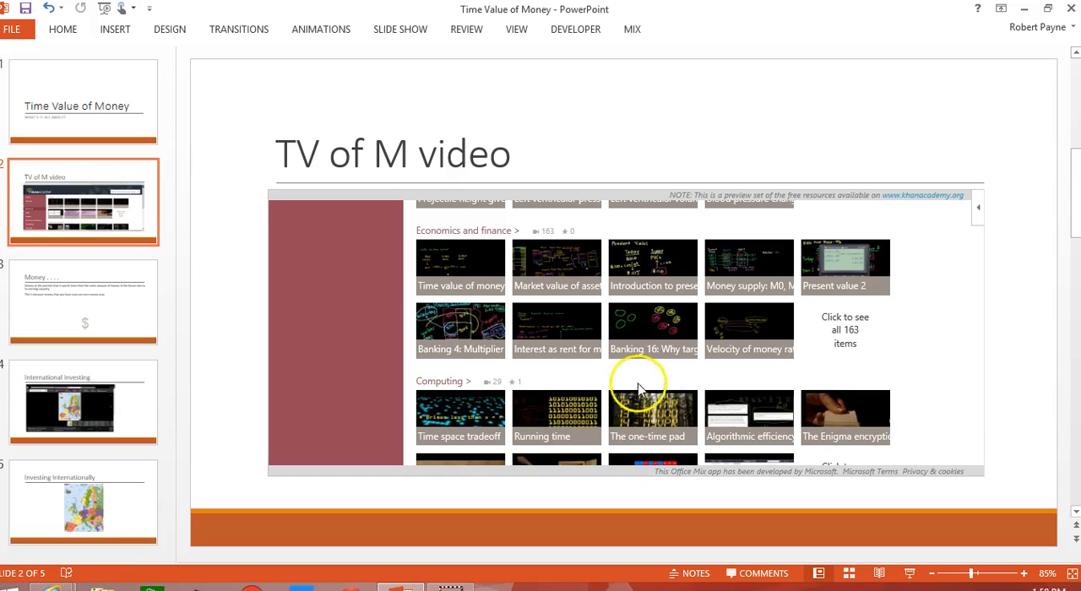
mouse_move(583, 390)
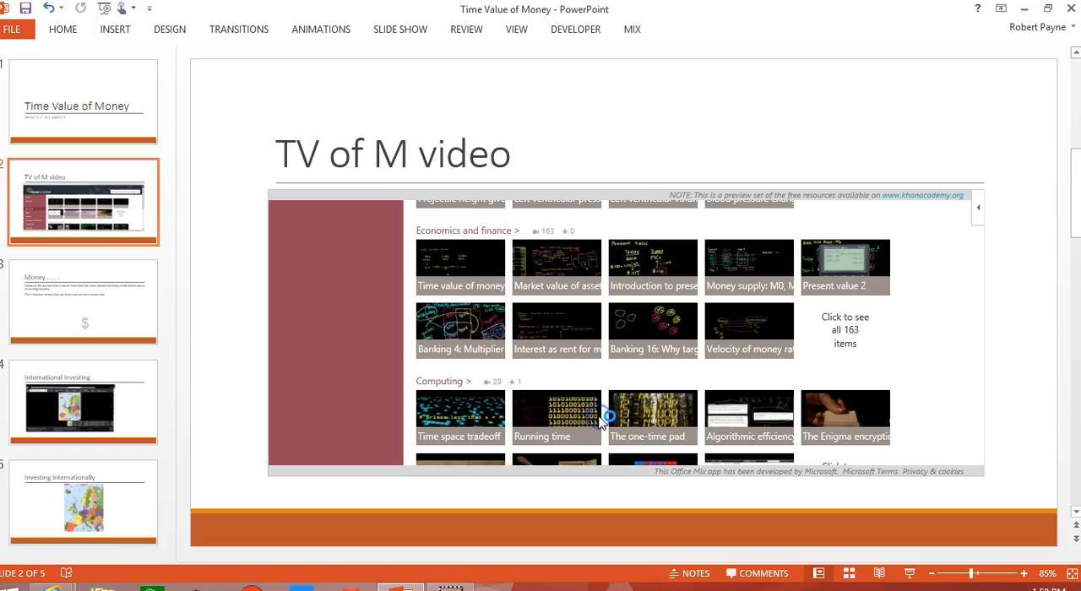
mouse_move(632, 417)
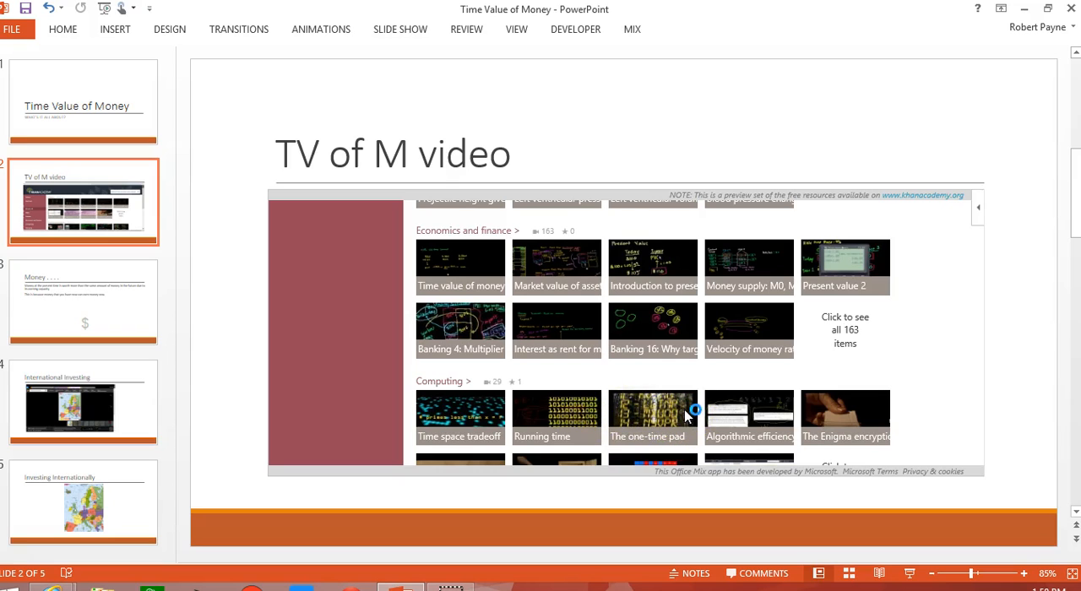
mouse_move(644, 376)
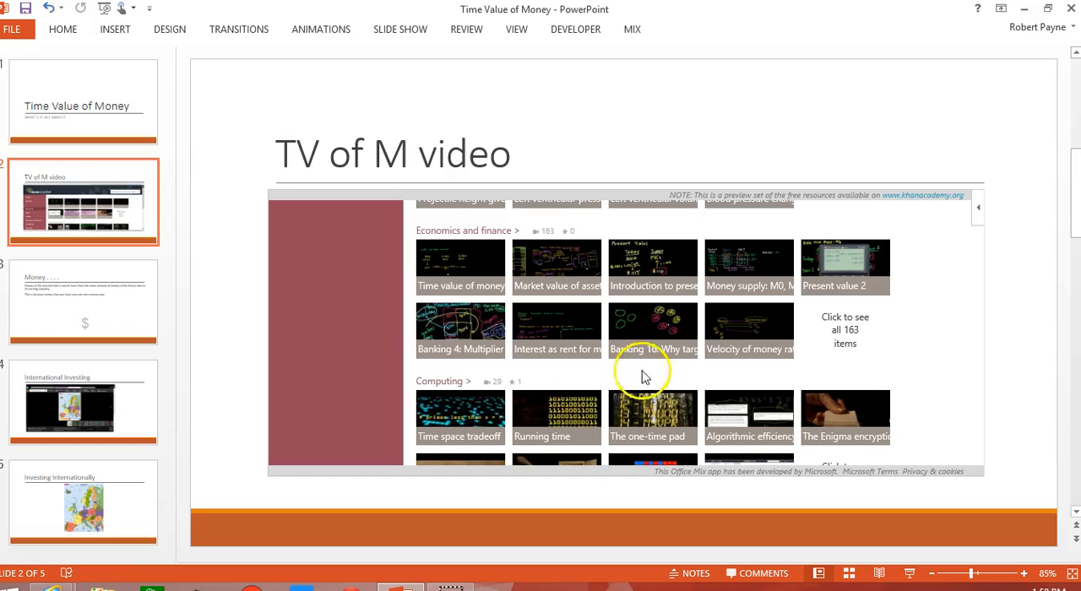
mouse_move(364, 304)
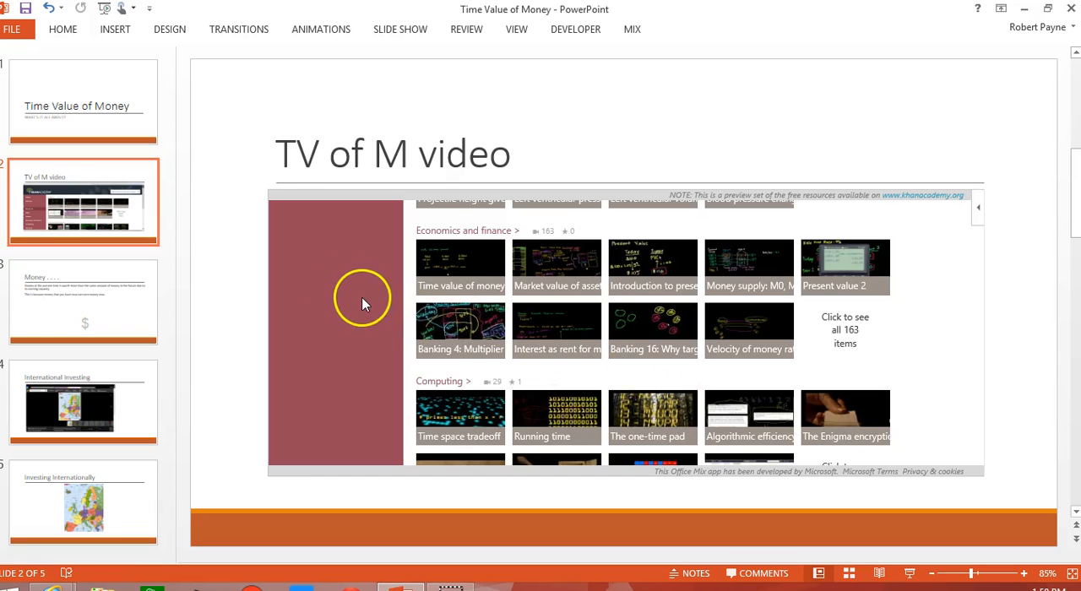
mouse_move(438, 307)
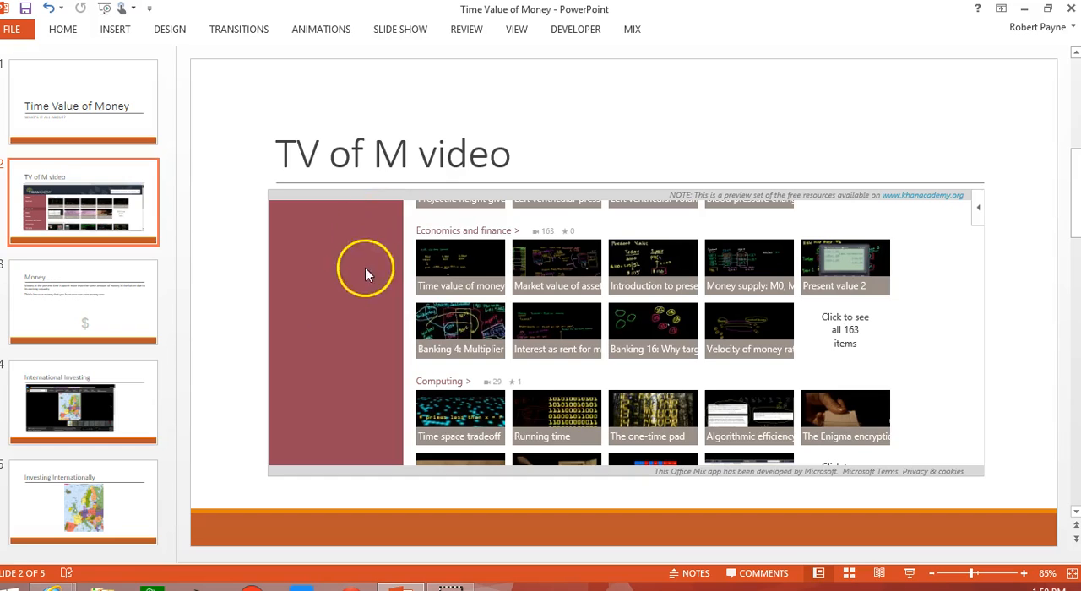
mouse_move(342, 321)
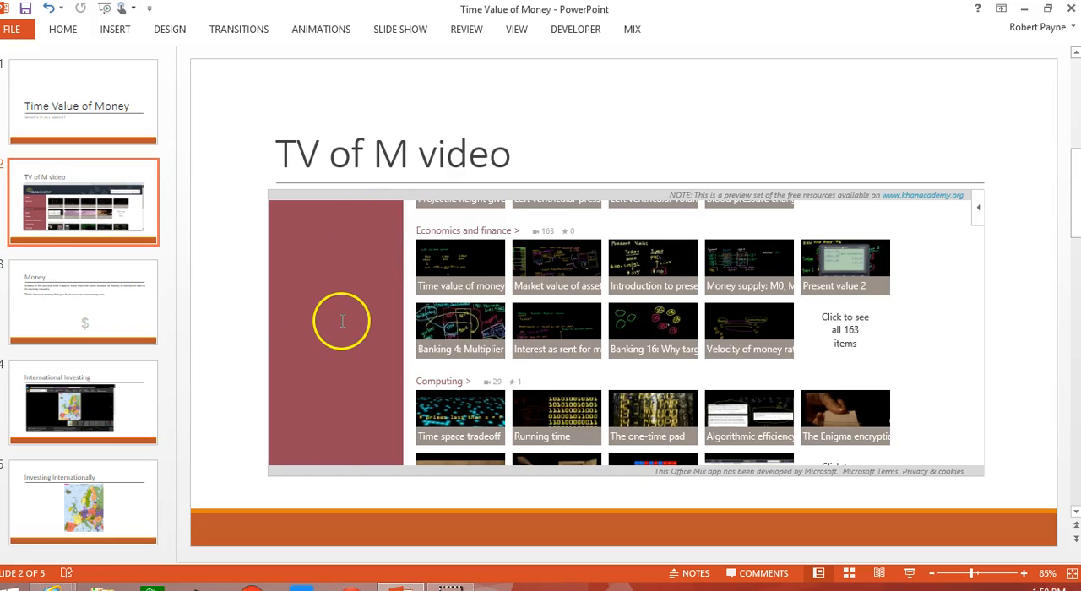
mouse_move(352, 329)
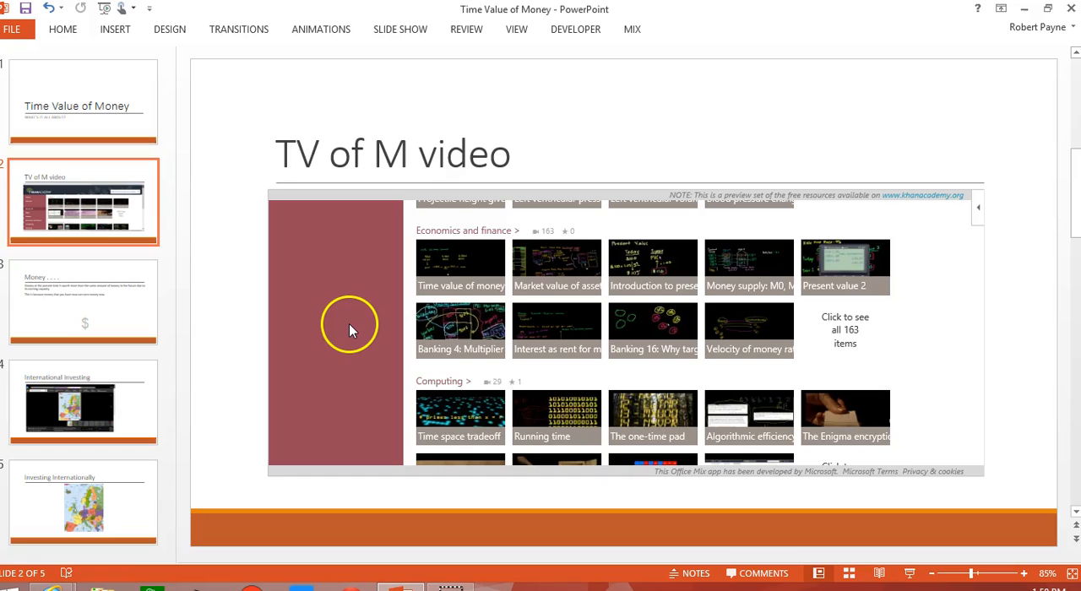
mouse_move(354, 321)
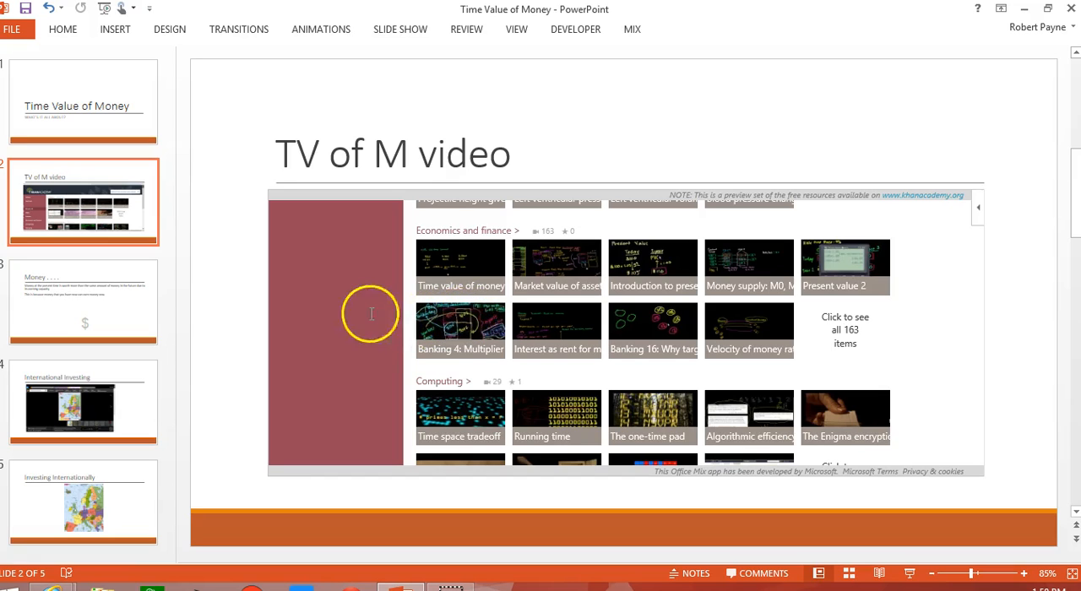
mouse_move(445, 319)
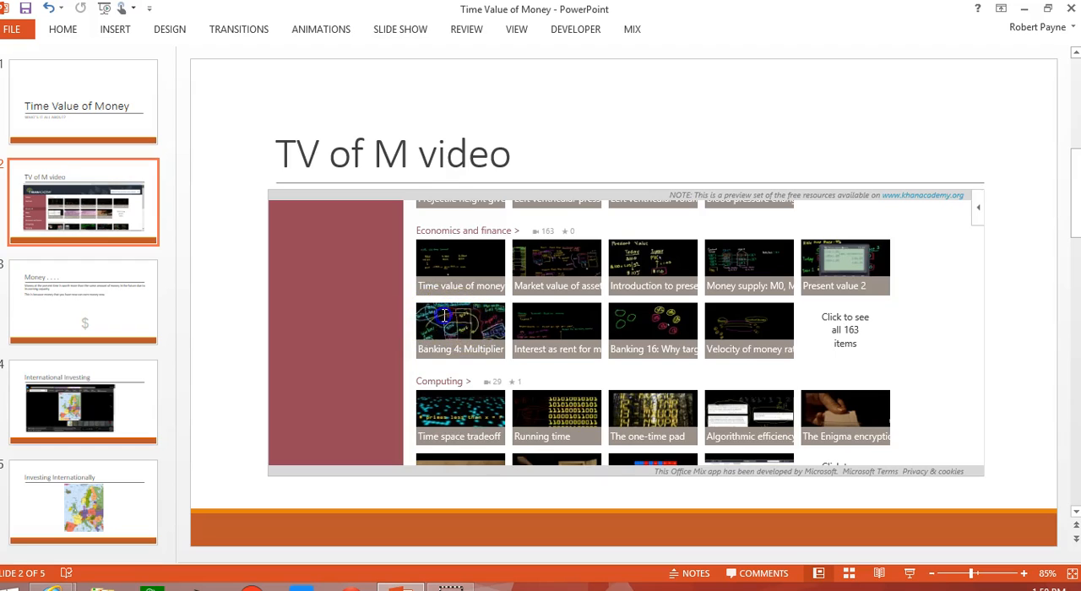
mouse_move(422, 328)
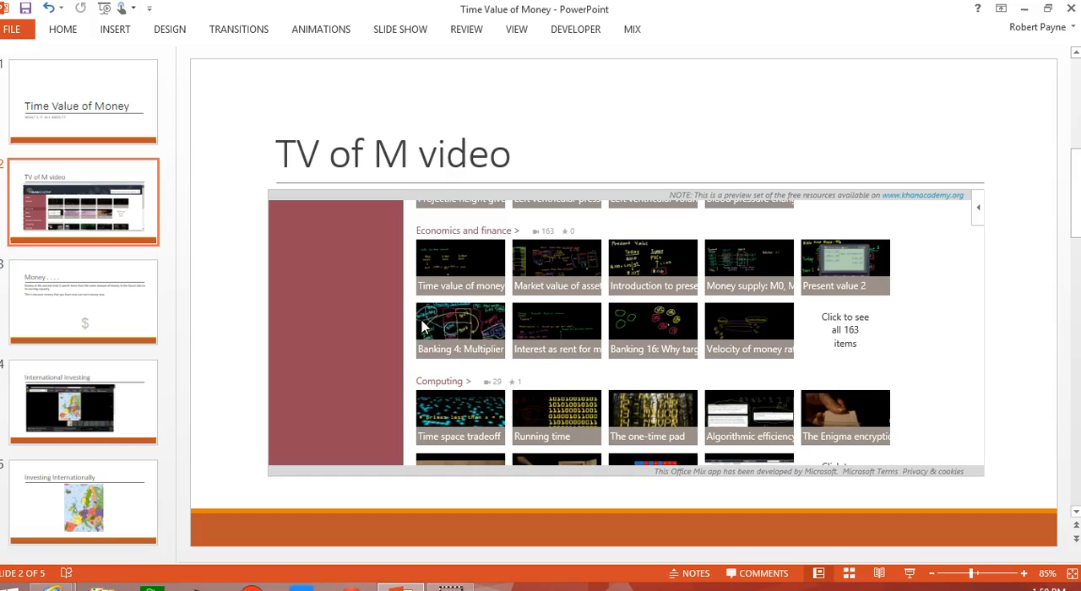
mouse_move(935, 386)
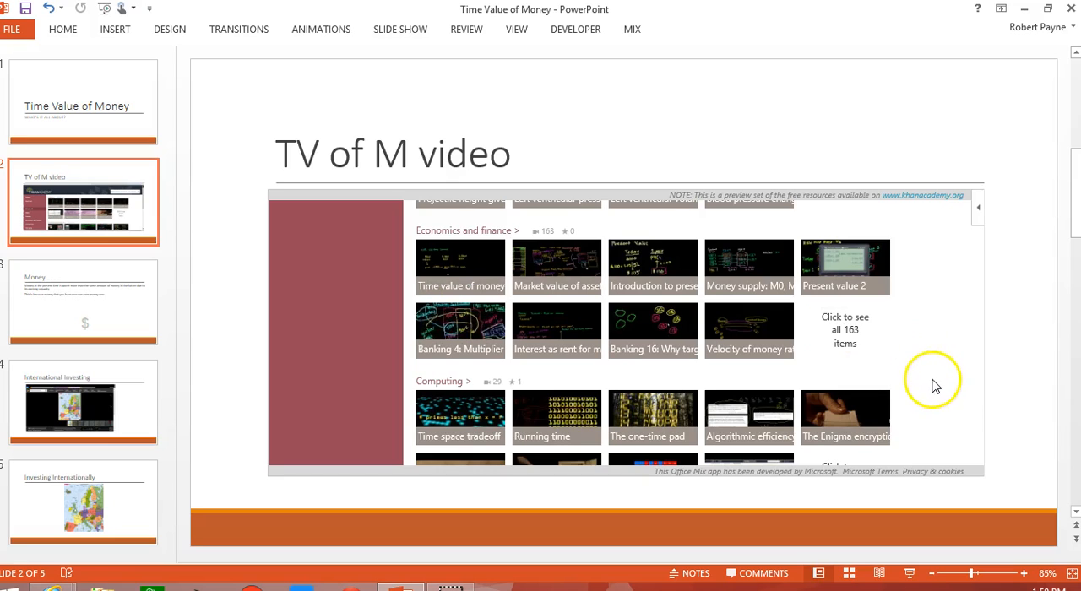
mouse_move(944, 410)
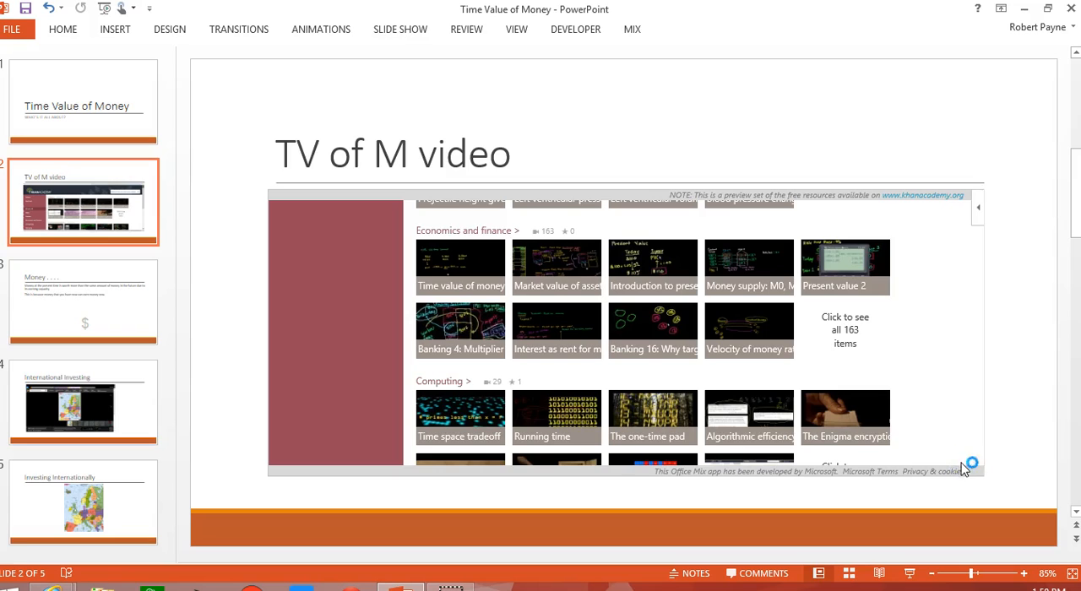
mouse_move(617, 328)
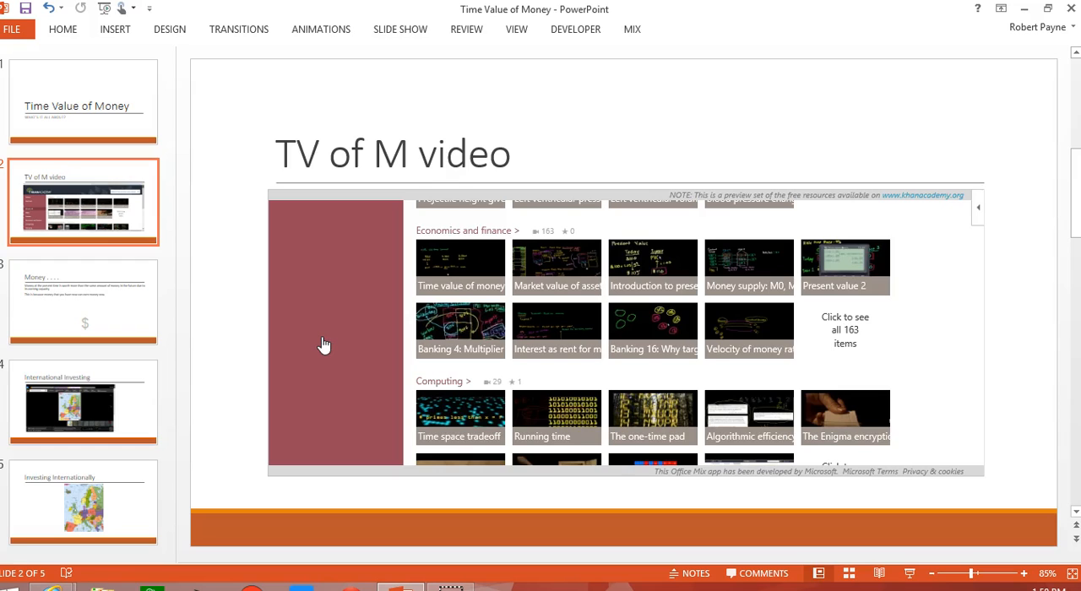
click(325, 339)
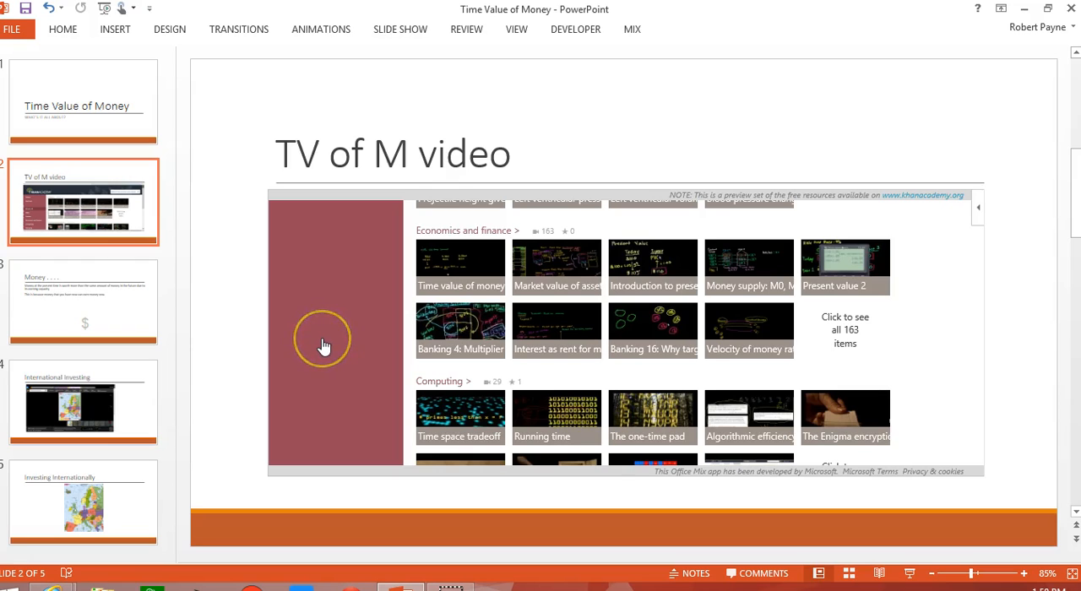
mouse_move(988, 333)
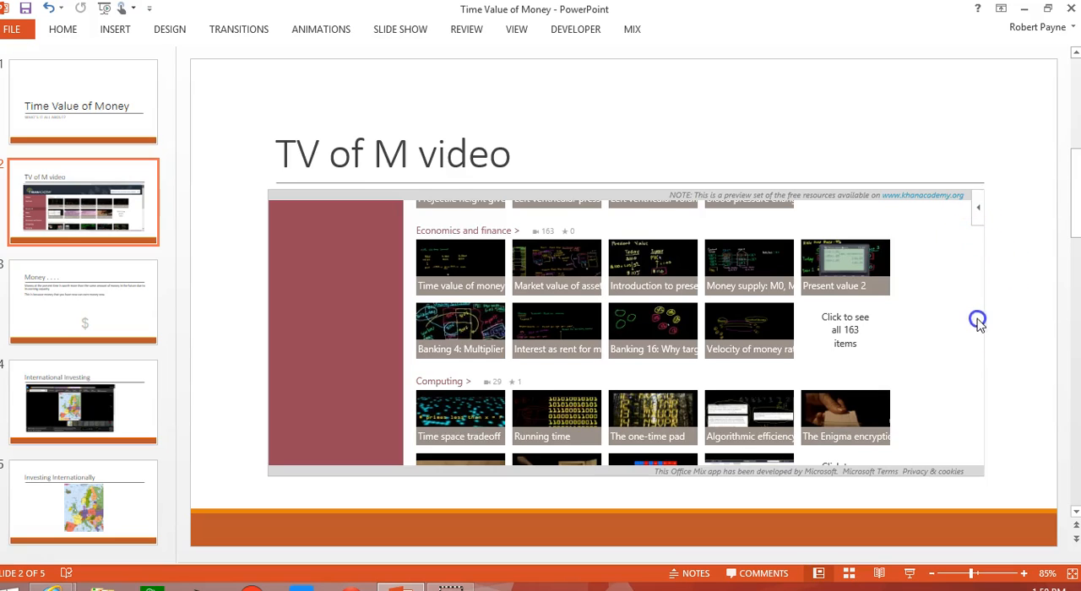
mouse_move(966, 429)
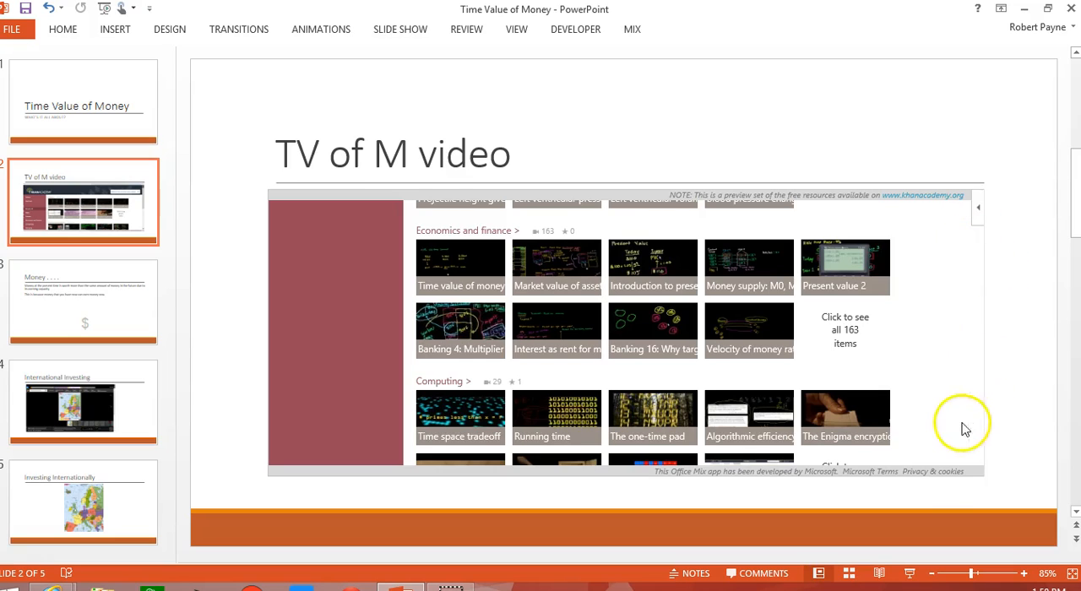
mouse_move(8, 513)
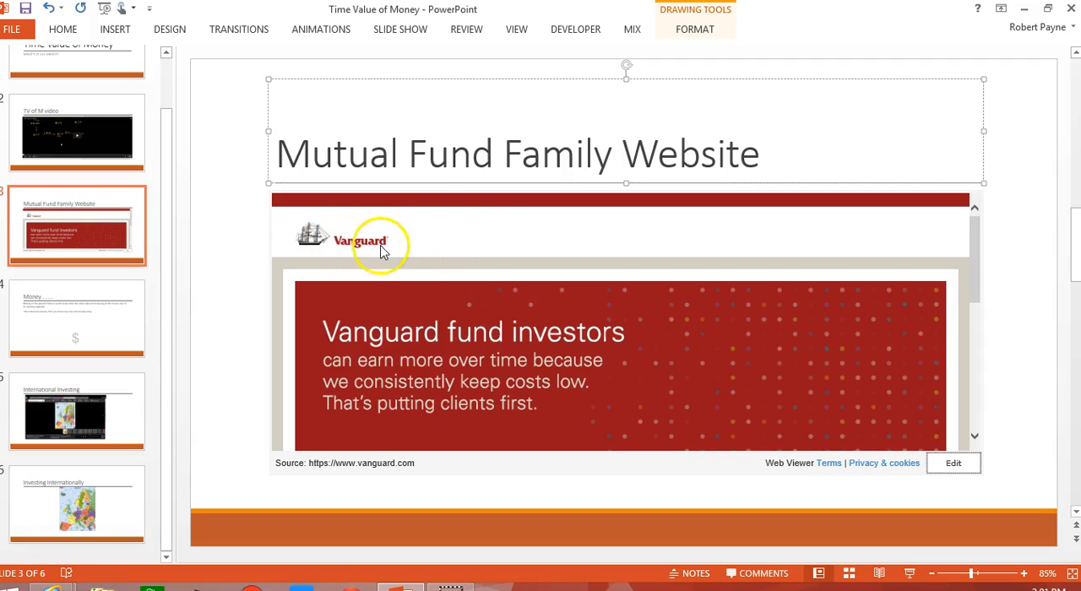
mouse_move(218, 87)
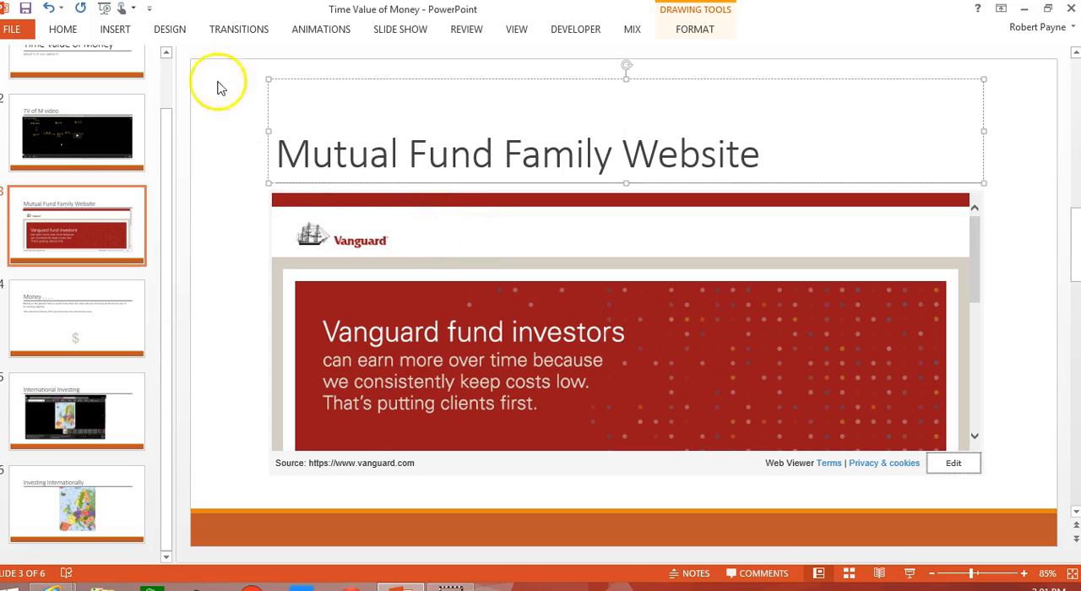
Bring up the new slide layout choices over the Mutual Fund Family Website slide
click(632, 28)
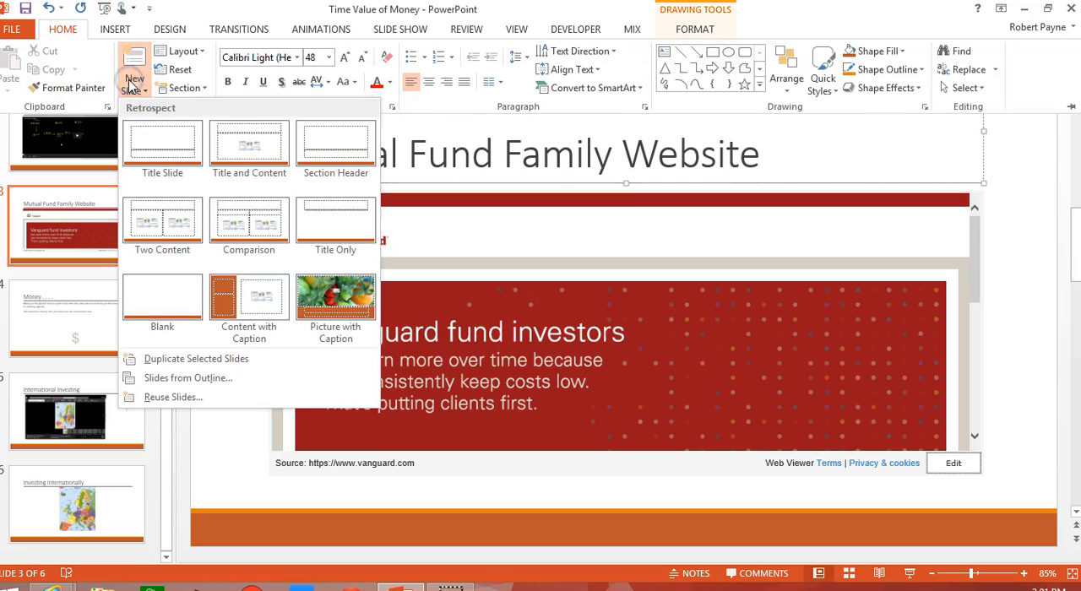
Add a Title and Content slide 4 and insert the trusted Web Viewer app
click(248, 144)
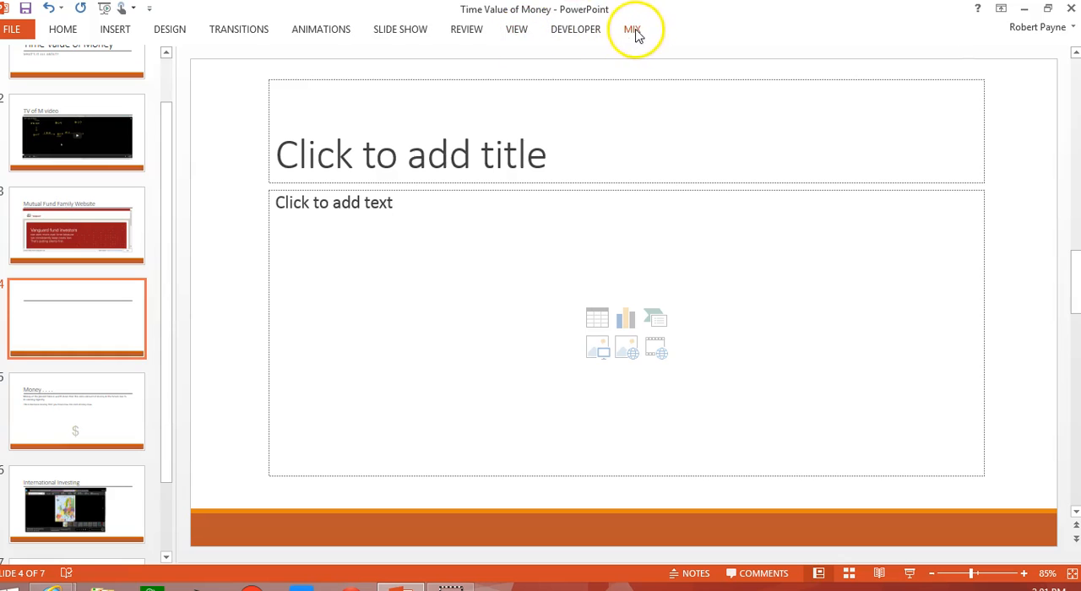
click(631, 28)
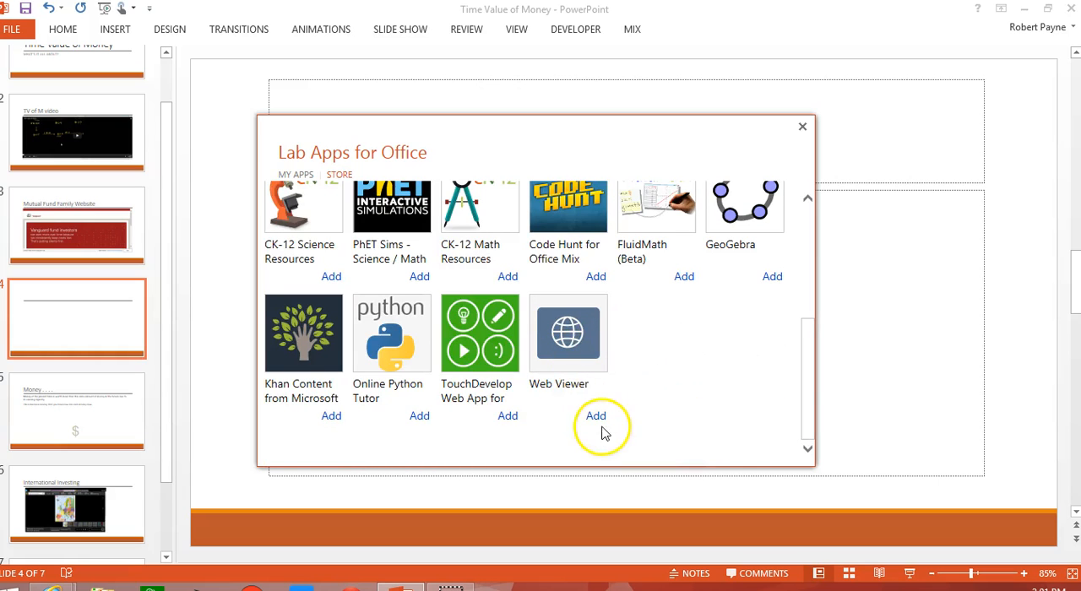
click(595, 416)
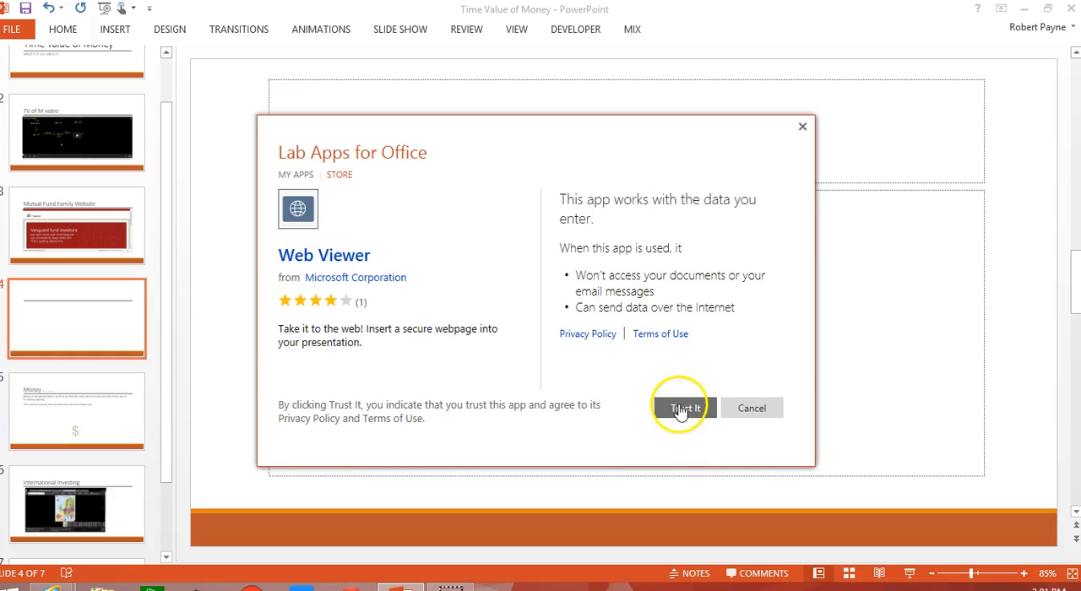
click(683, 407)
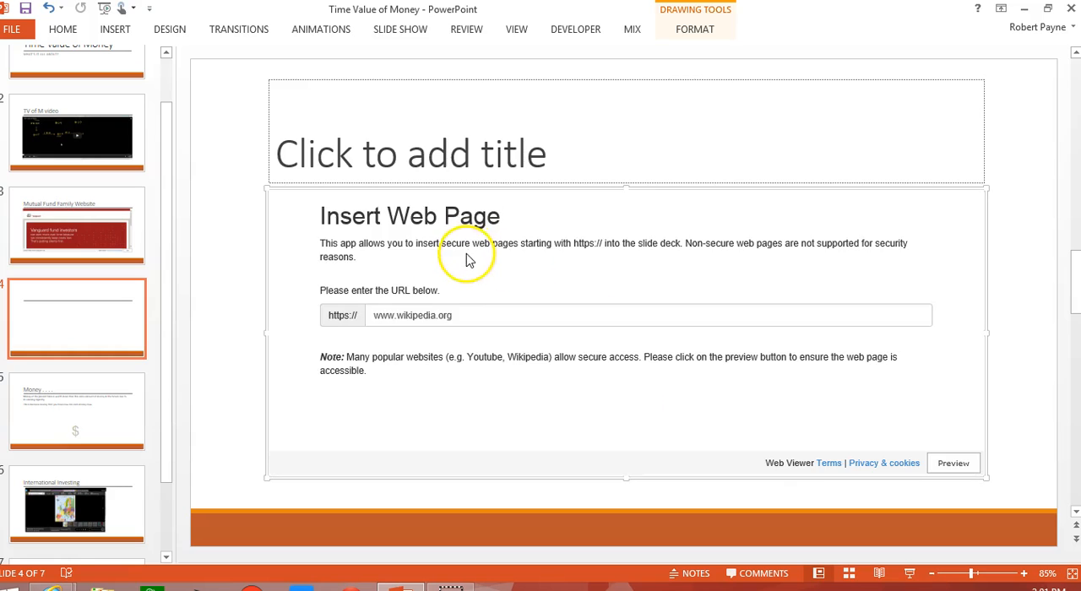
double_click(413, 315)
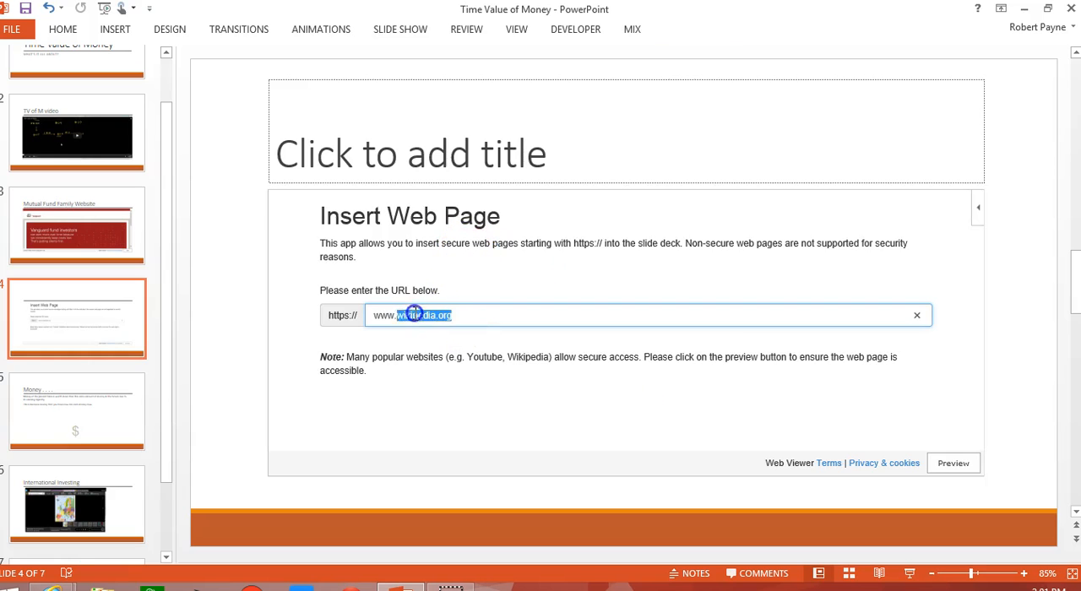
text(www.vagu)
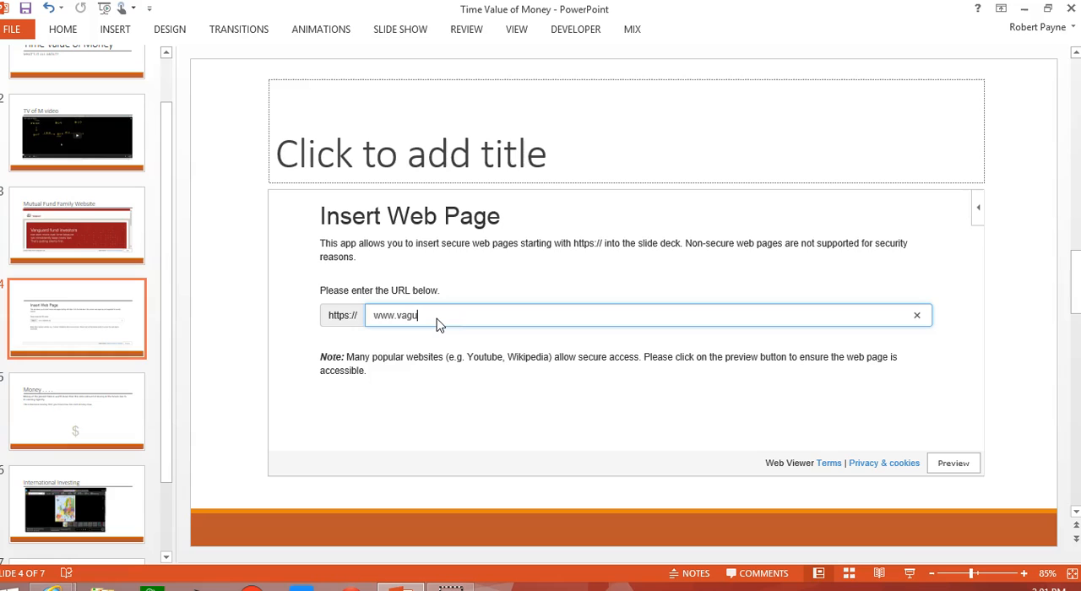
text(ard.com)
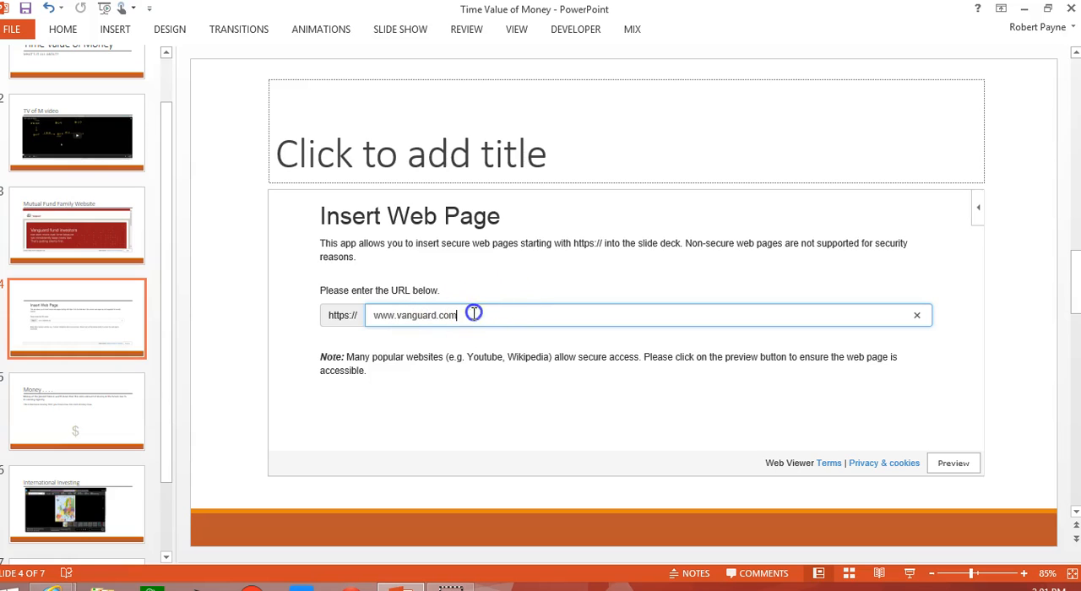
click(952, 463)
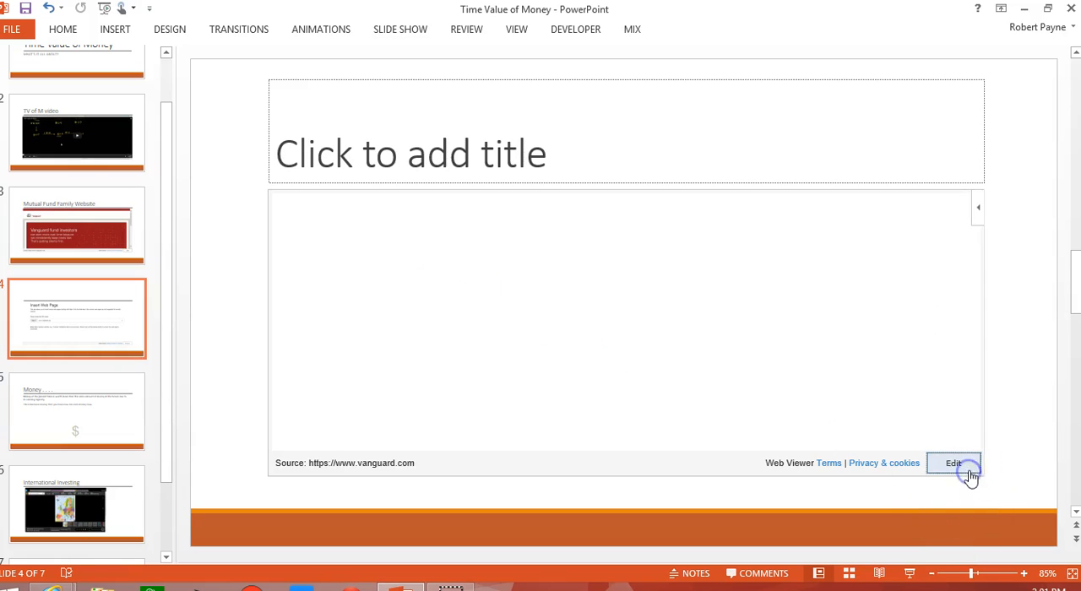
Select the Web Viewer frame and scroll the live Vanguard home page
click(952, 463)
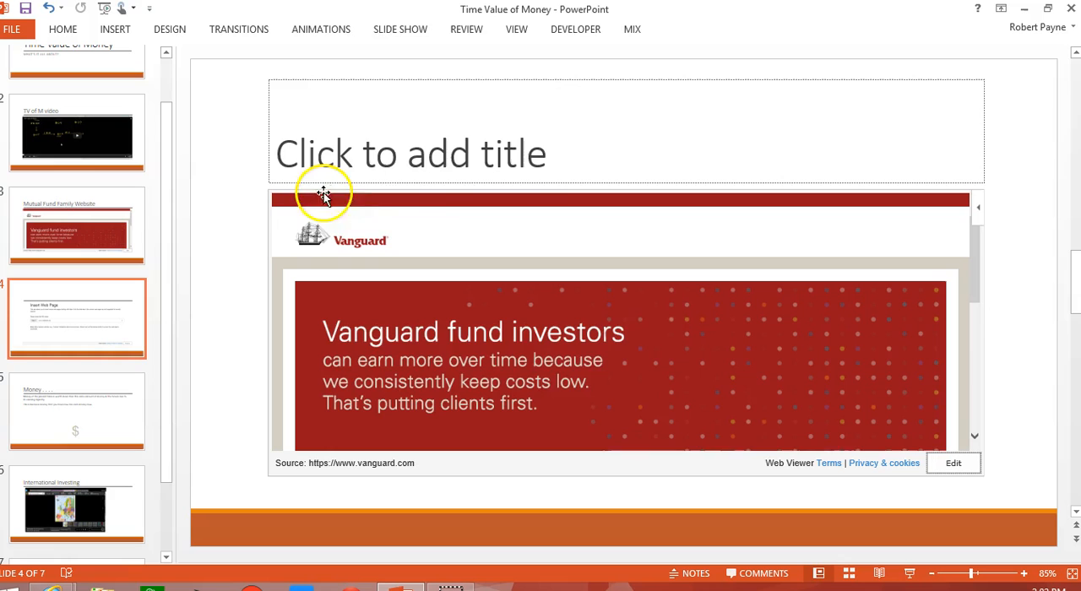
scroll(down, 3)
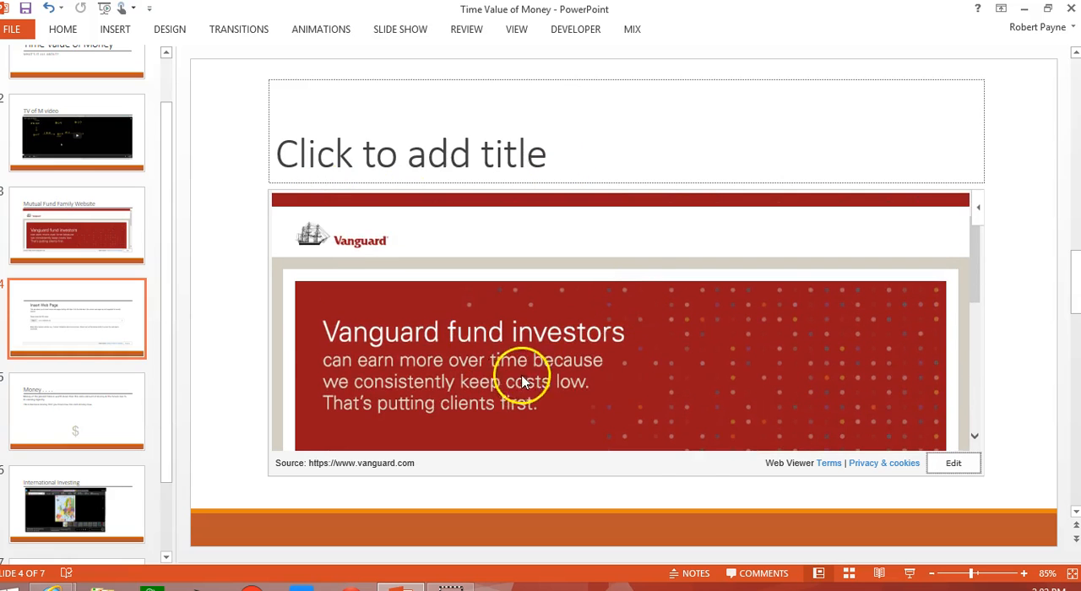
mouse_move(562, 390)
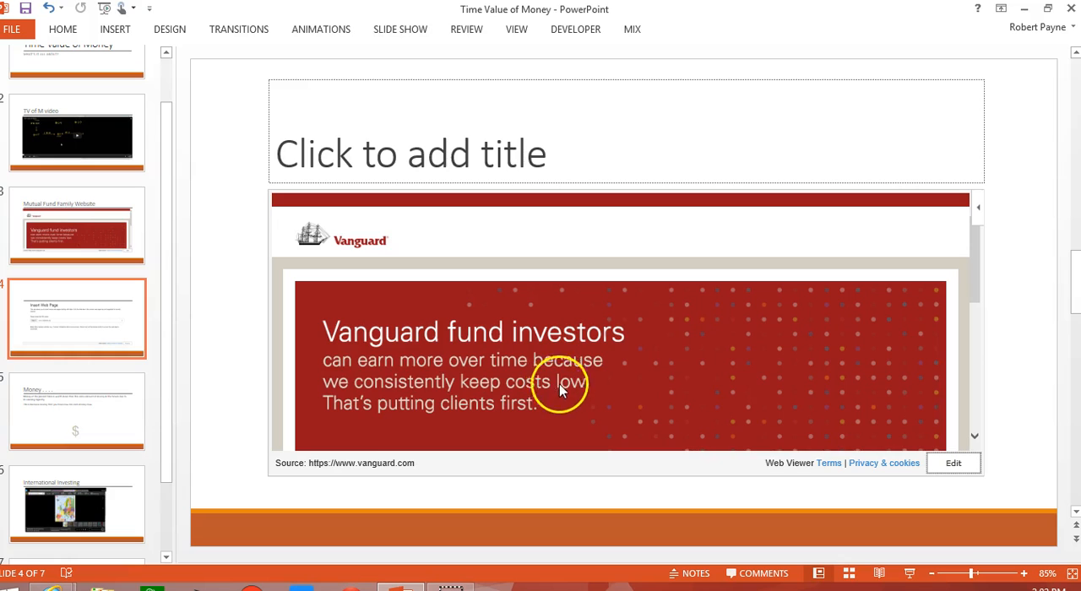
mouse_move(564, 387)
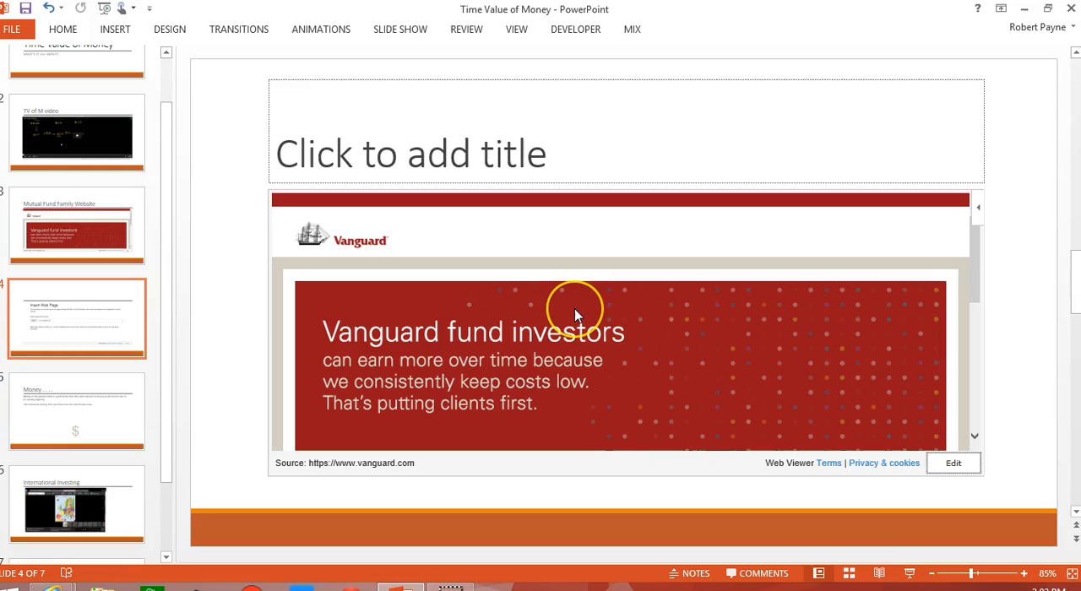
mouse_move(574, 312)
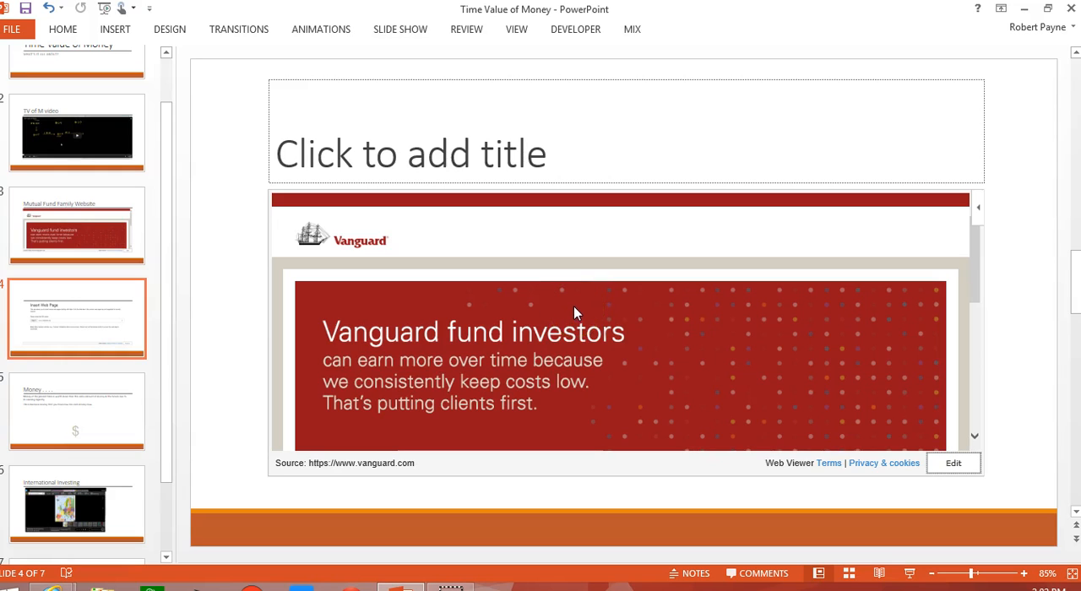